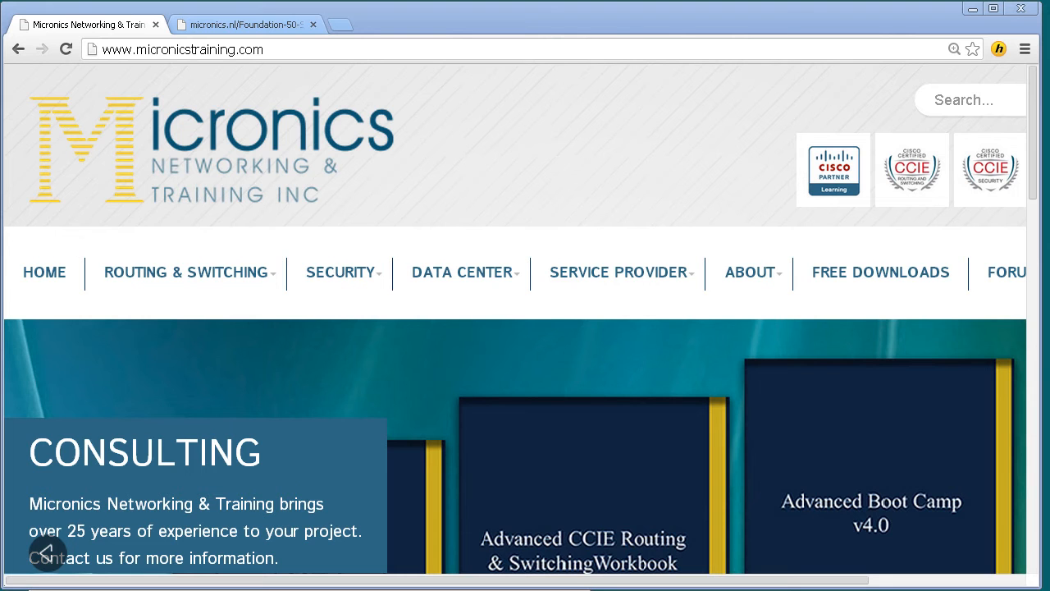
# Open the R&S CCIE Foundations 5.0 workbook from the Routing & Switching workbooks menu.
pyautogui.click(187, 272)
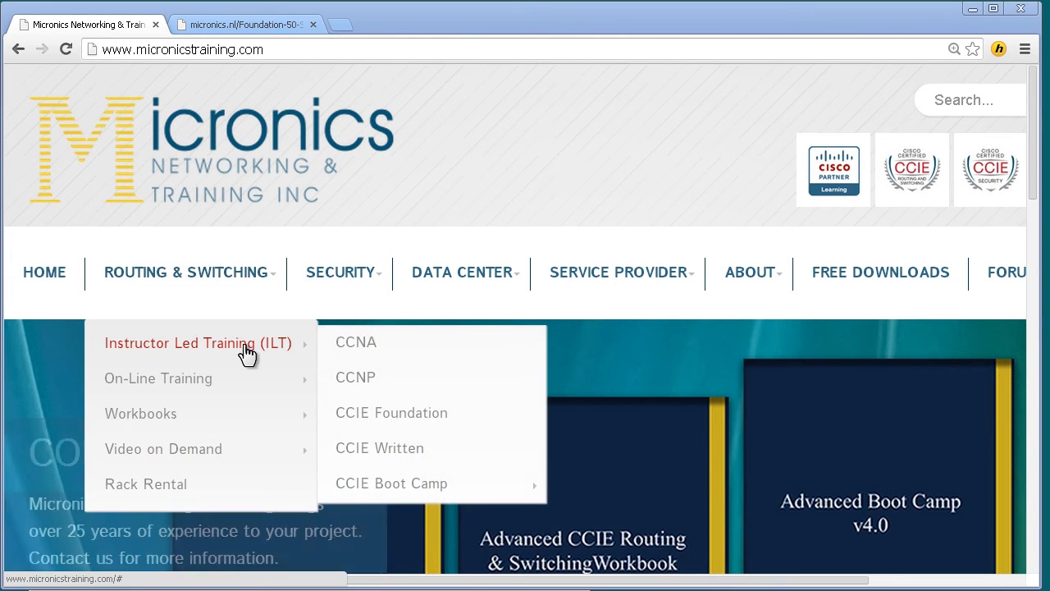
pyautogui.moveTo(210, 425)
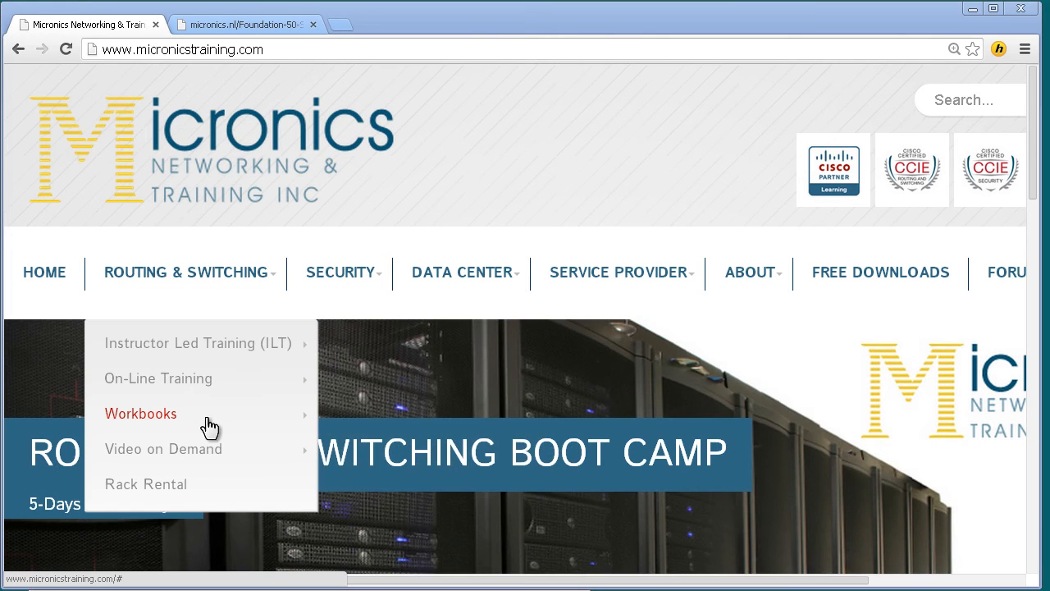
pyautogui.moveTo(156, 414)
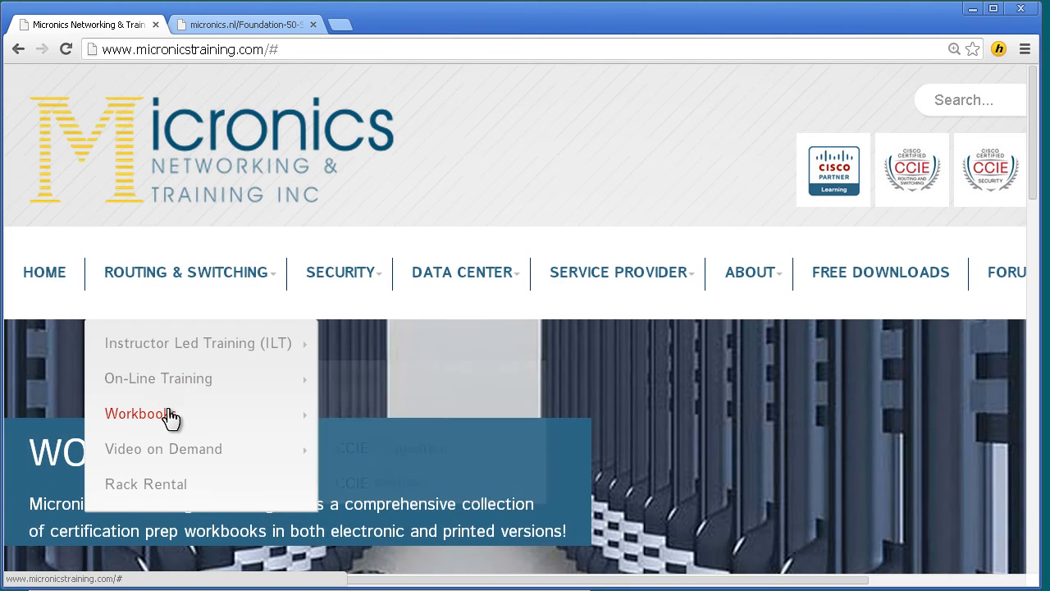
pyautogui.moveTo(221, 285)
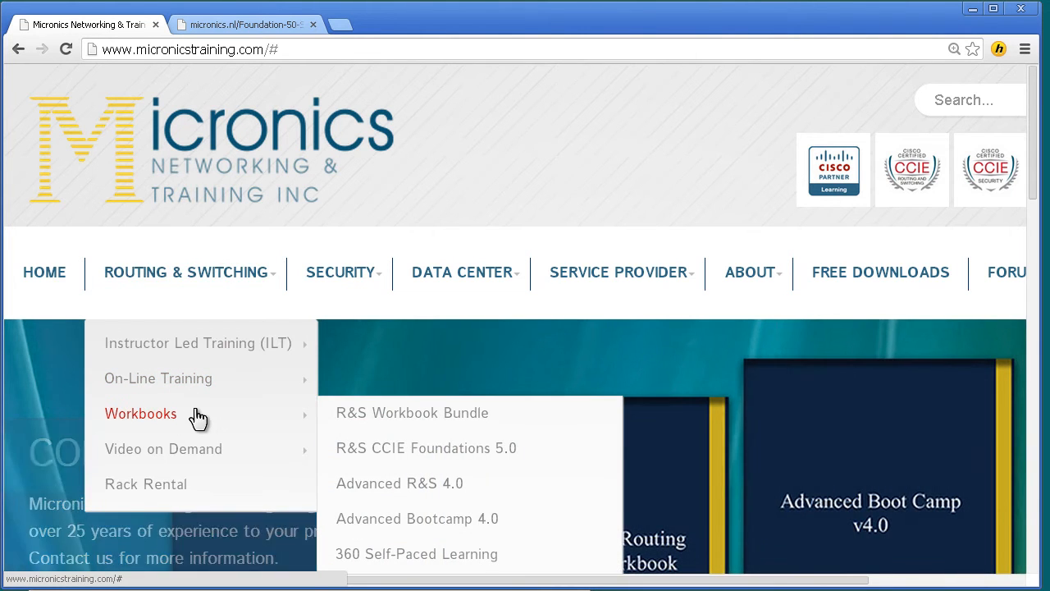
pyautogui.click(426, 448)
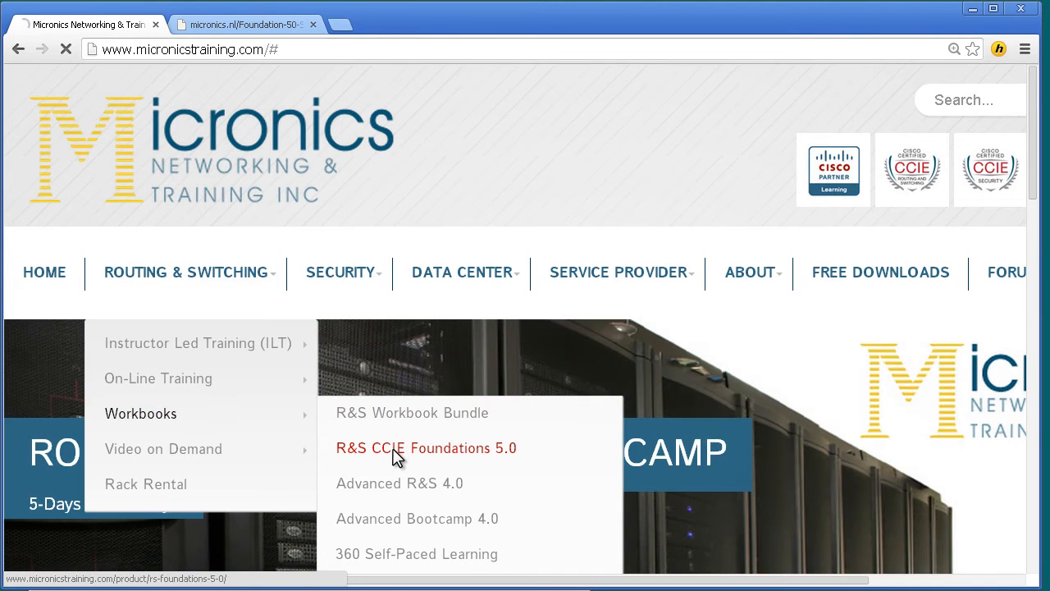
# Scroll the workbook product page down to the Foundation-50-Sample.pdf link.
pyautogui.click(426, 448)
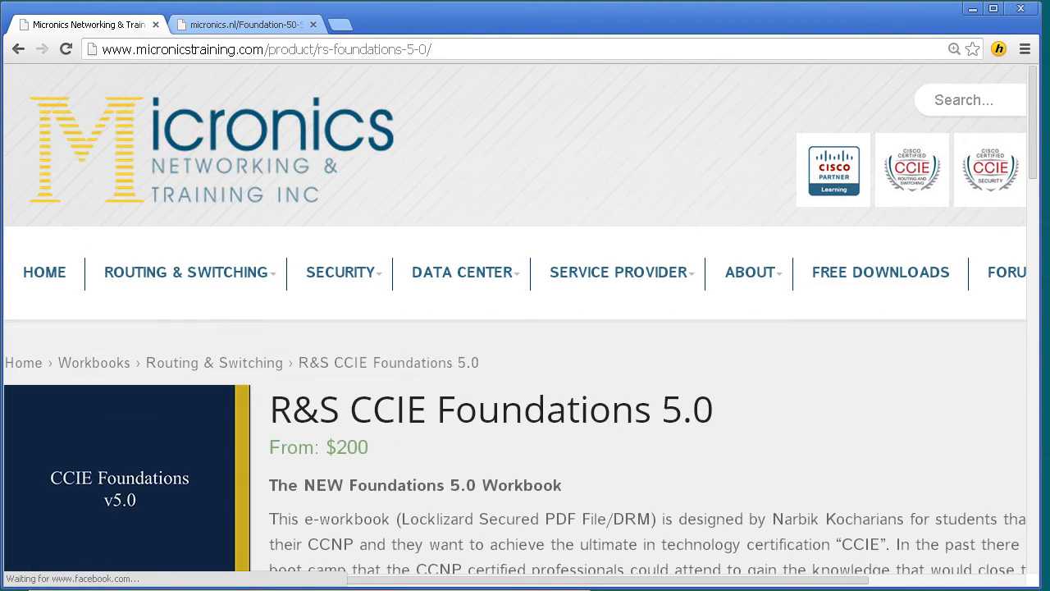
pyautogui.scroll(-3)
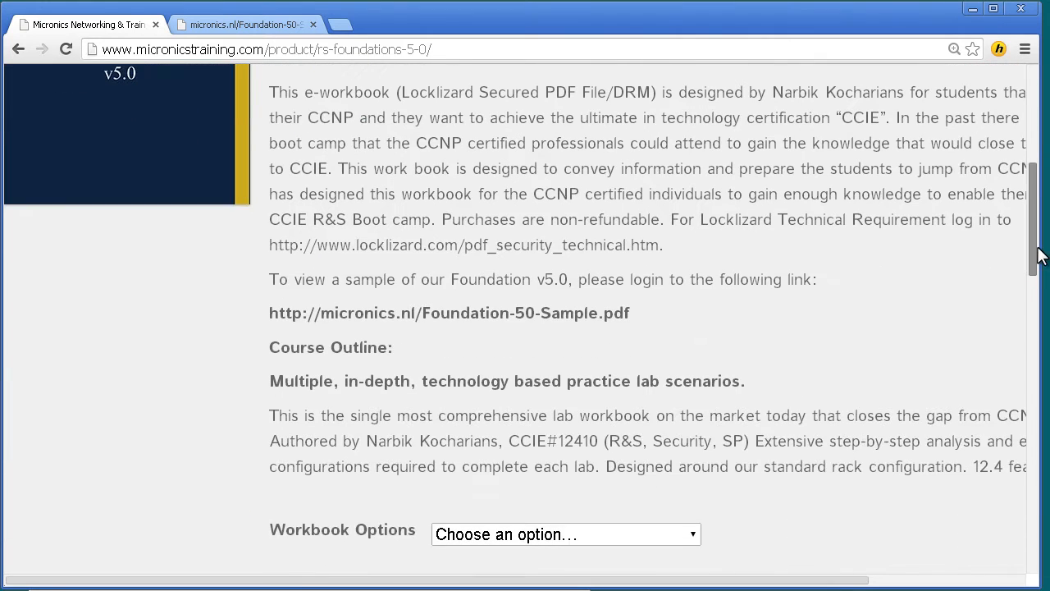
pyautogui.scroll(-3)
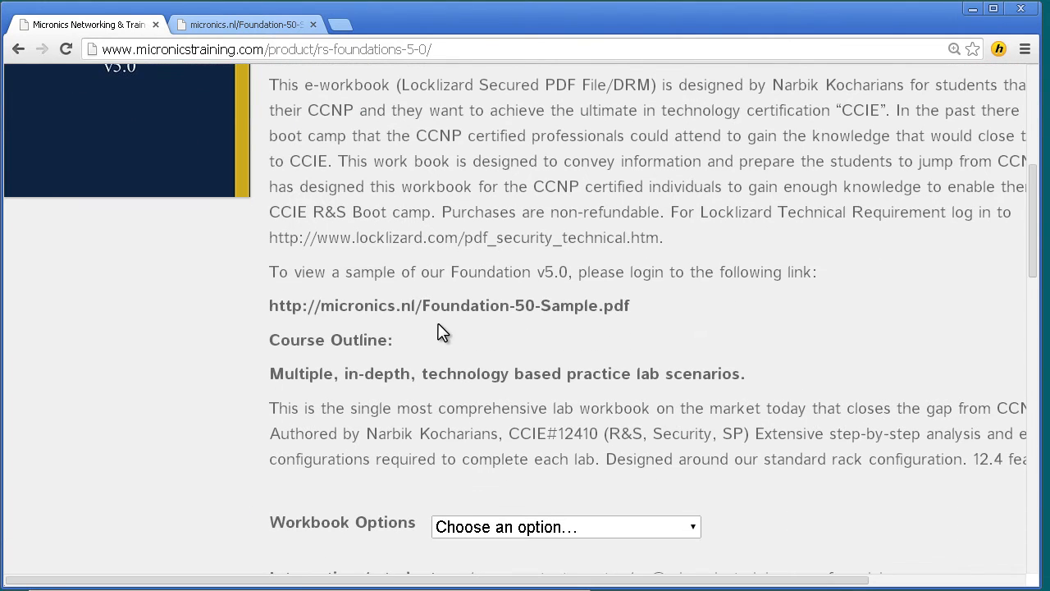
pyautogui.moveTo(701, 322)
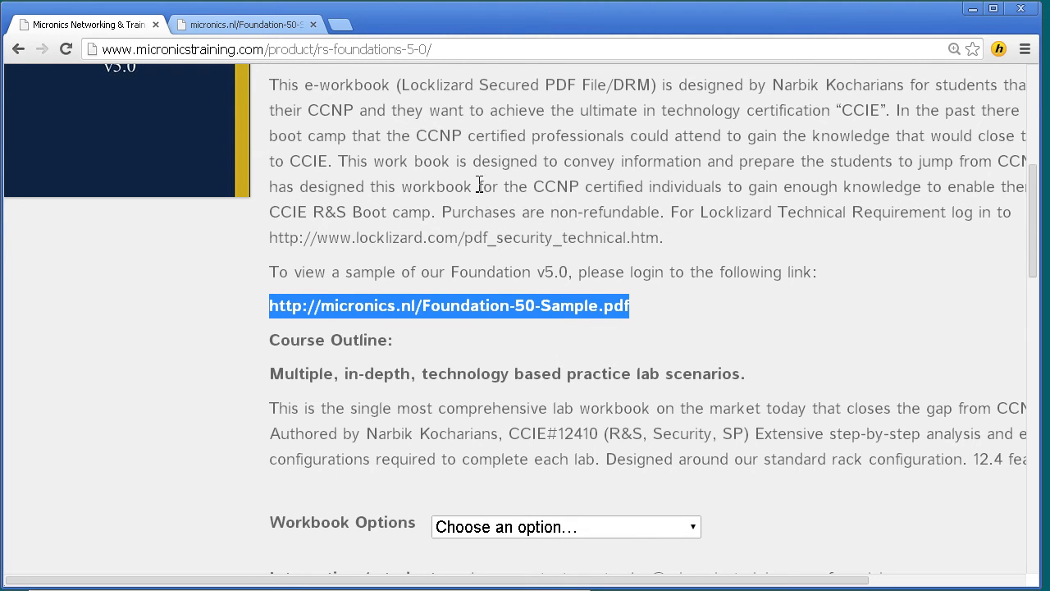
pyautogui.moveTo(265, 82)
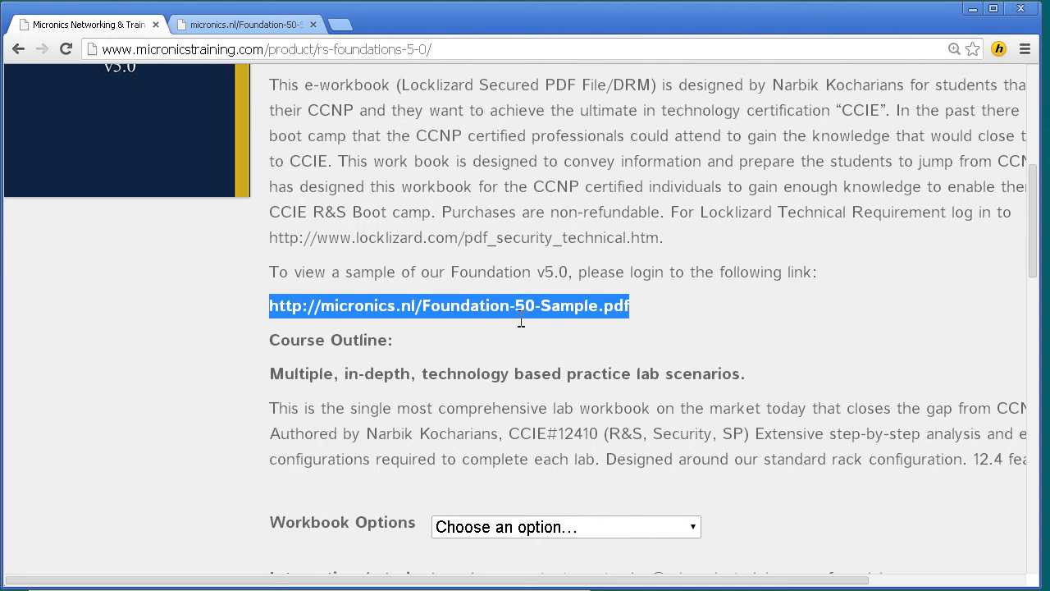
pyautogui.moveTo(221, 41)
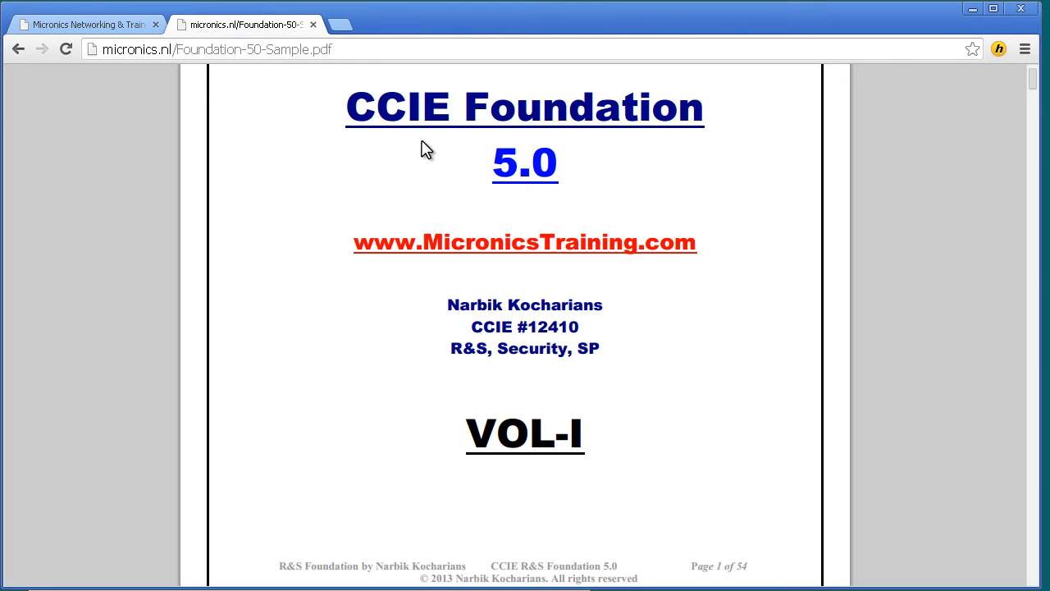
pyautogui.moveTo(1032, 86)
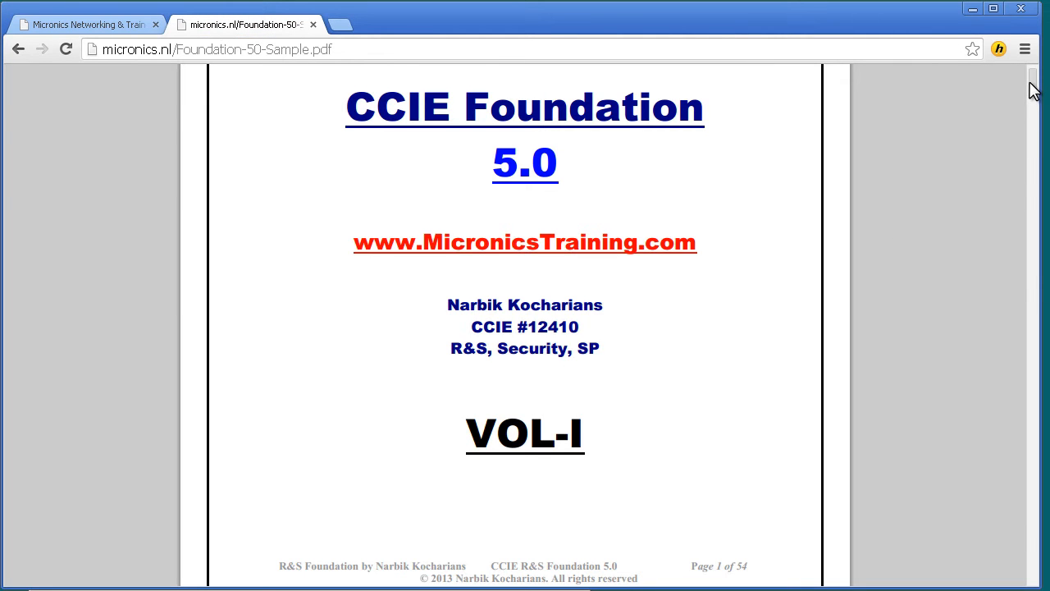
pyautogui.moveTo(702, 167)
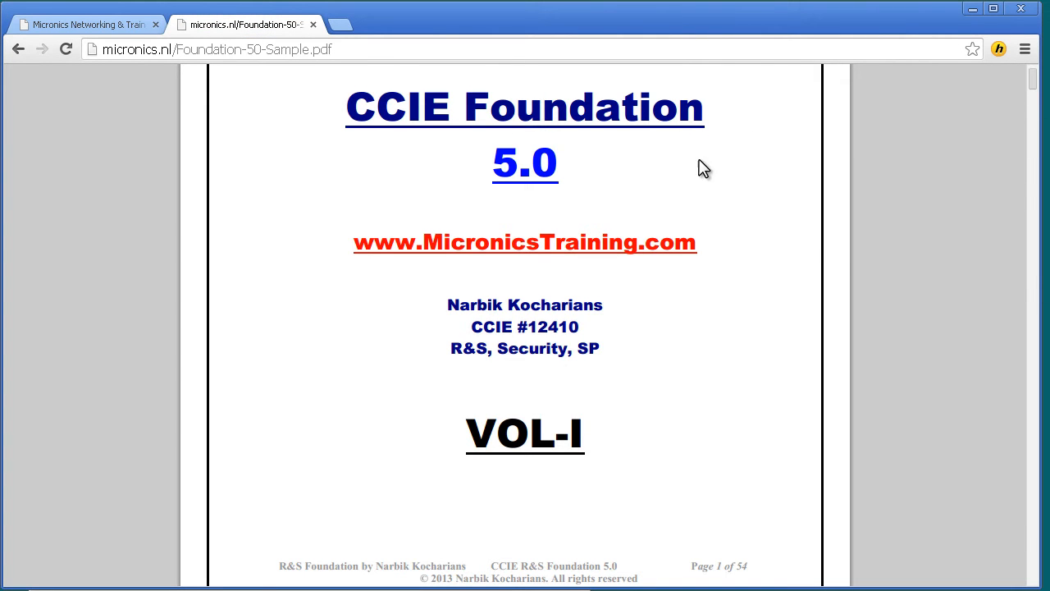
pyautogui.moveTo(1026, 101)
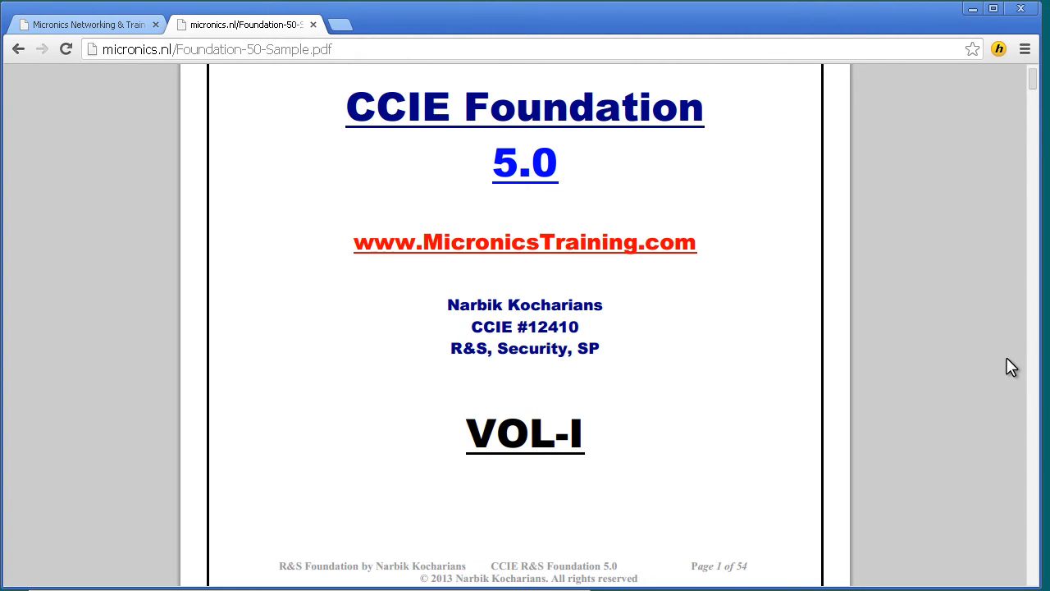
# Scroll the sample PDF down to the table of contents for Sections One to Four.
pyautogui.scroll(-3)
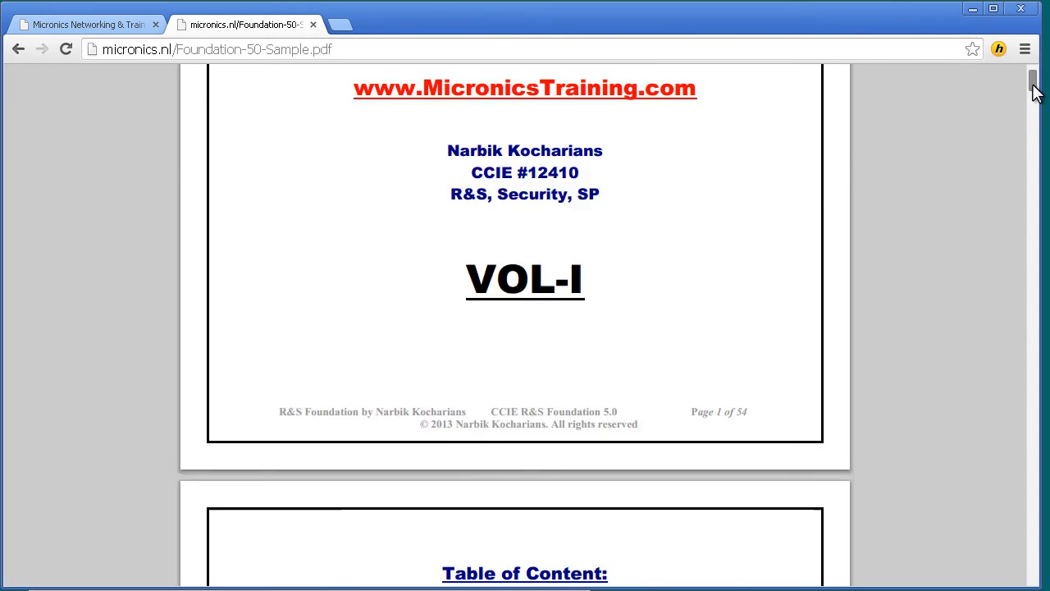
pyautogui.scroll(-3)
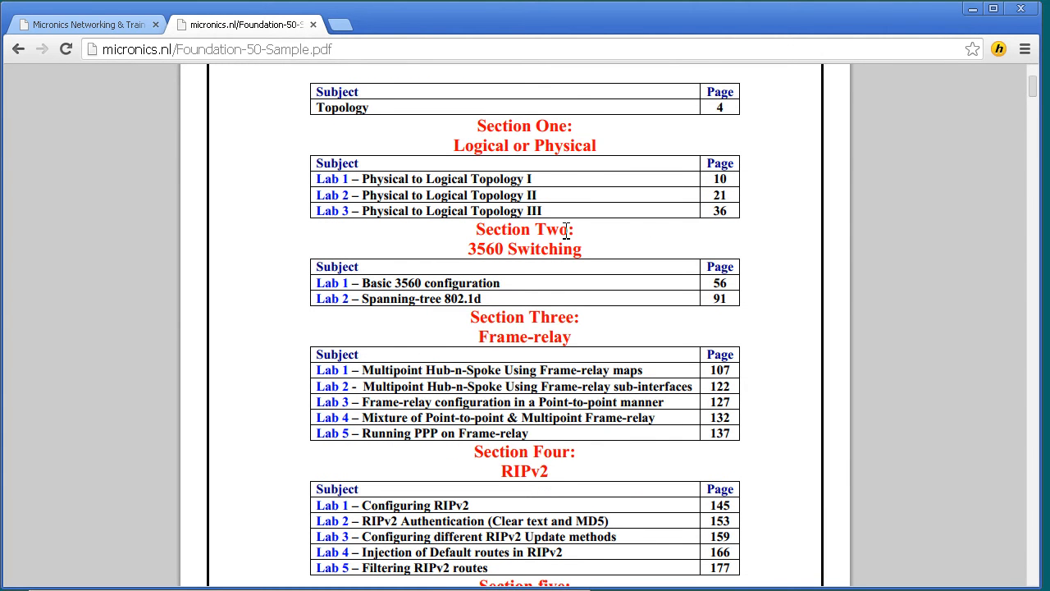
pyautogui.moveTo(837, 365)
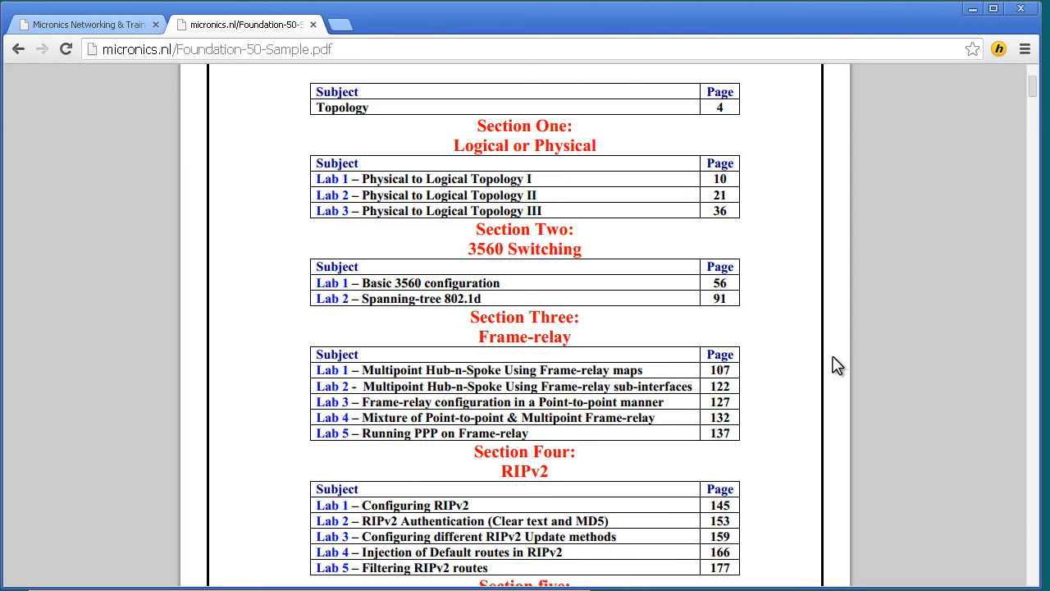
pyautogui.moveTo(797, 319)
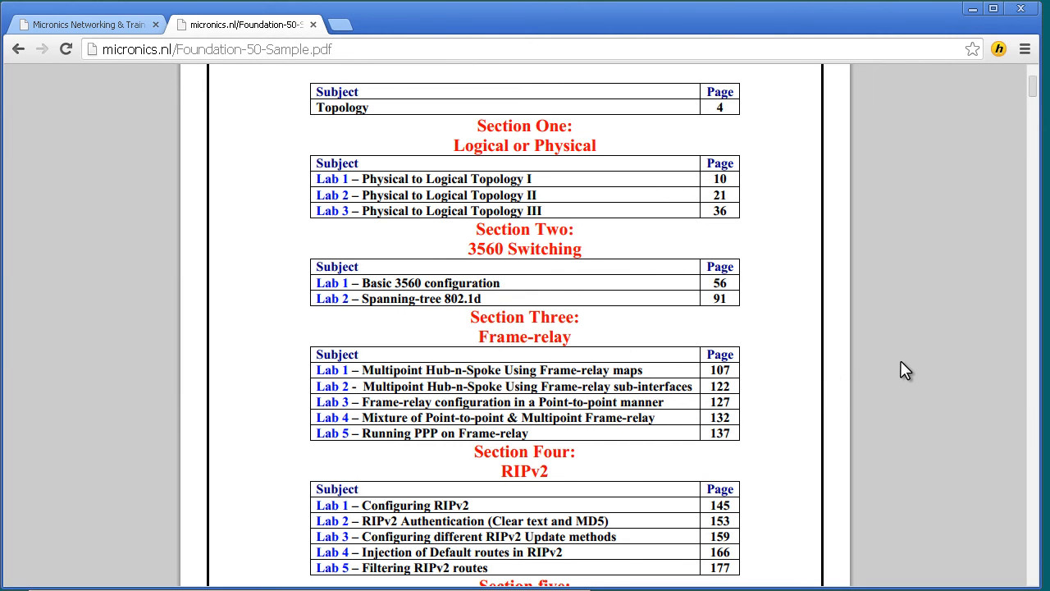
# Scroll the contents past EIGRP, OSPF, Redistribution and BGP to the Section Nine IPv6 list.
pyautogui.scroll(-3)
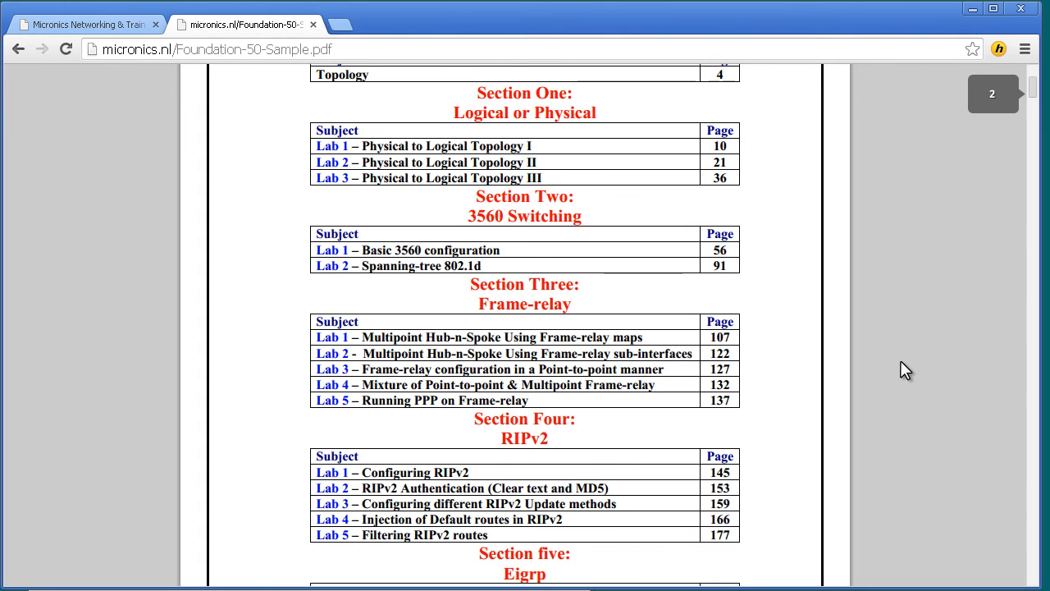
pyautogui.scroll(-3)
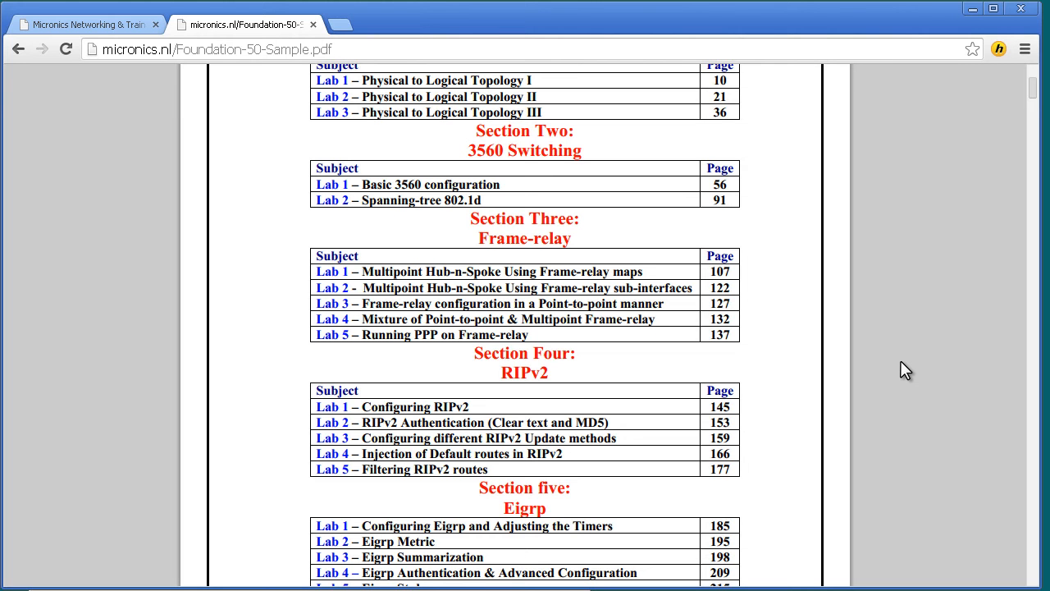
pyautogui.scroll(-3)
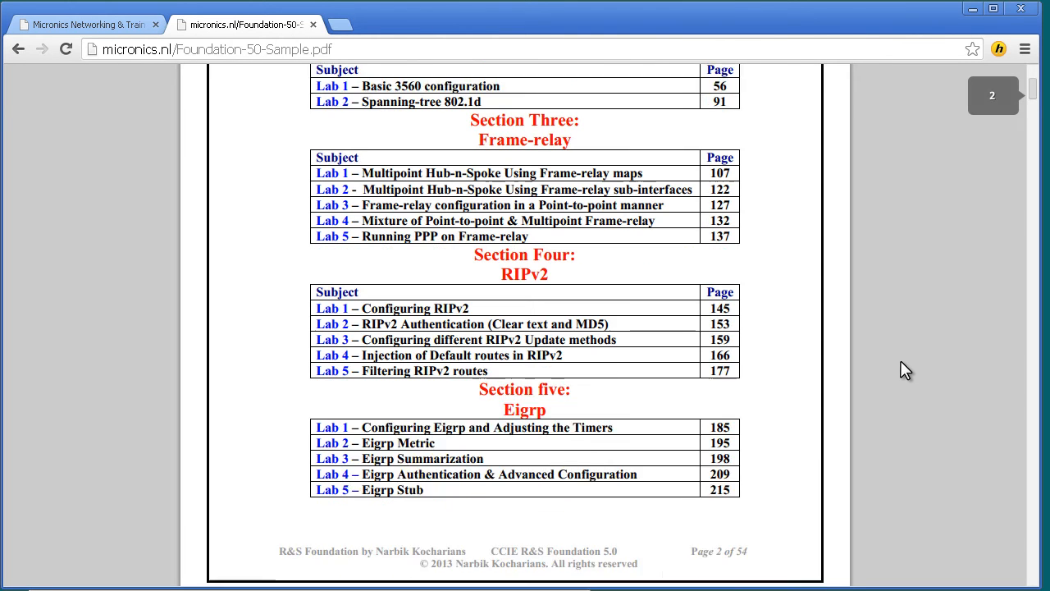
pyautogui.scroll(-3)
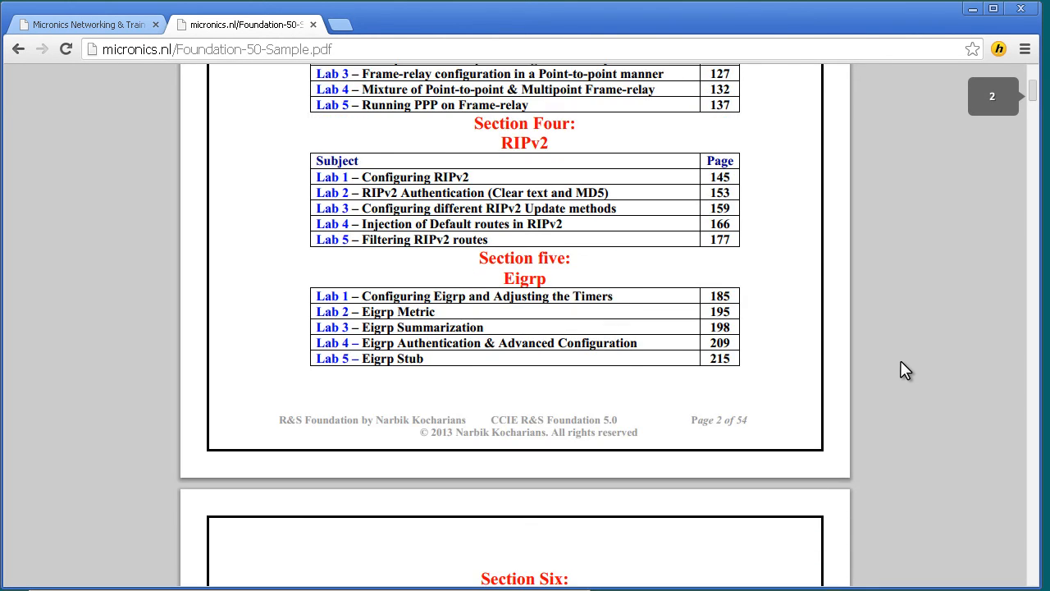
pyautogui.scroll(-3)
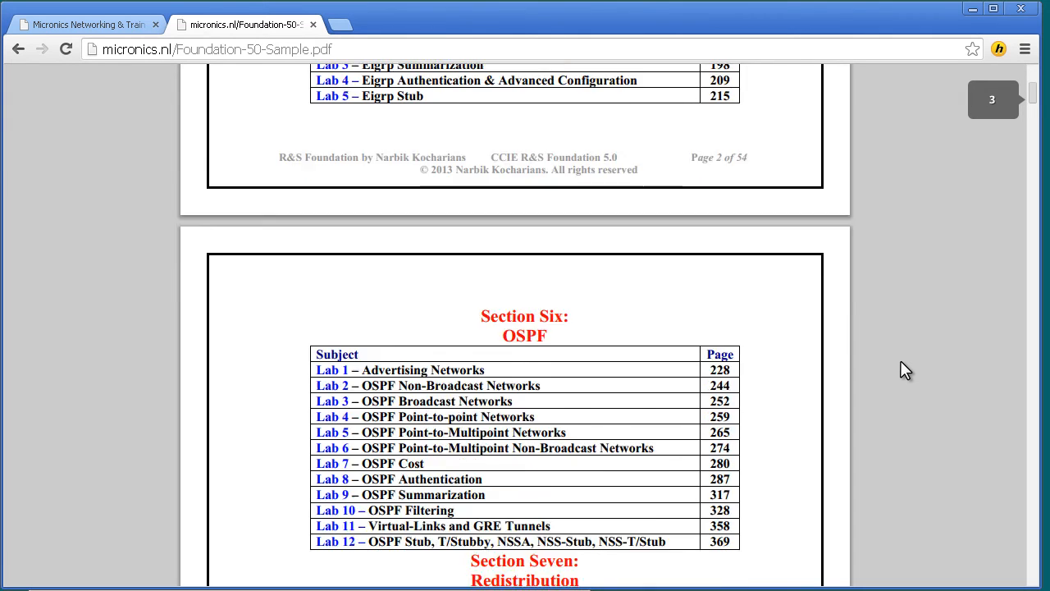
pyautogui.scroll(-3)
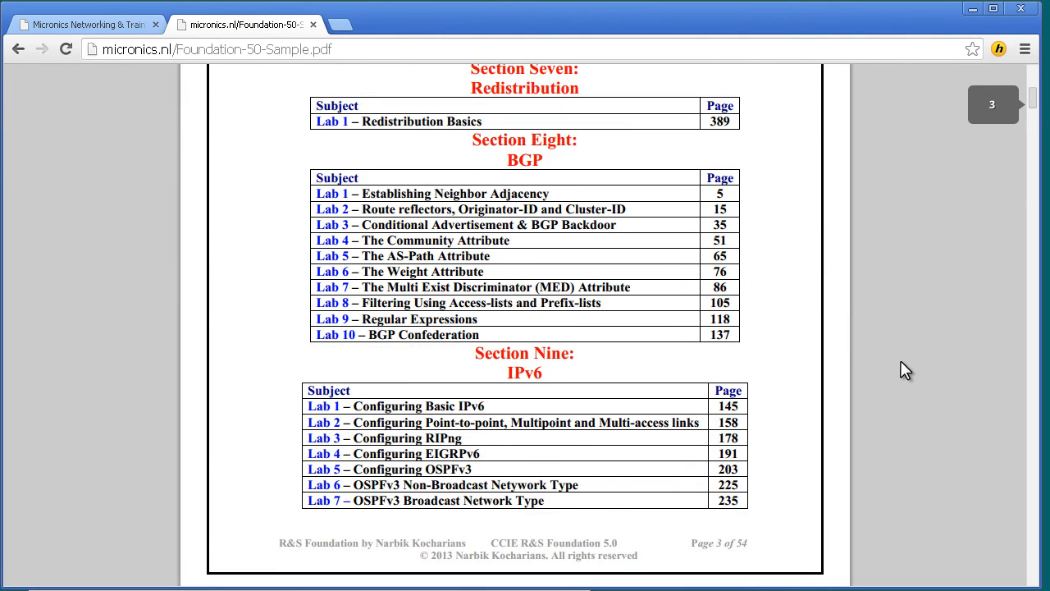
pyautogui.scroll(-3)
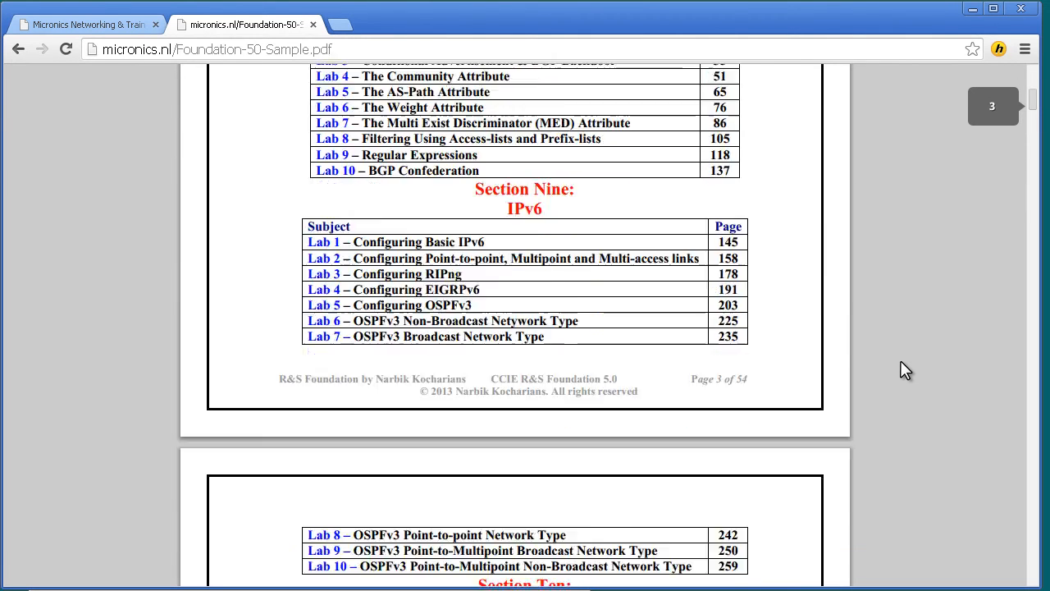
pyautogui.scroll(-3)
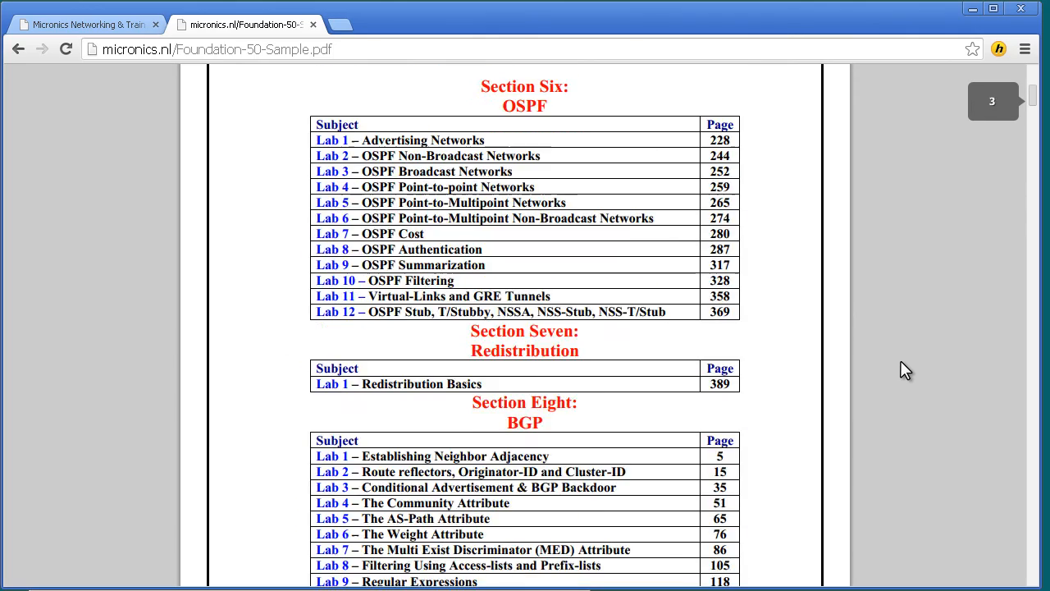
pyautogui.scroll(-3)
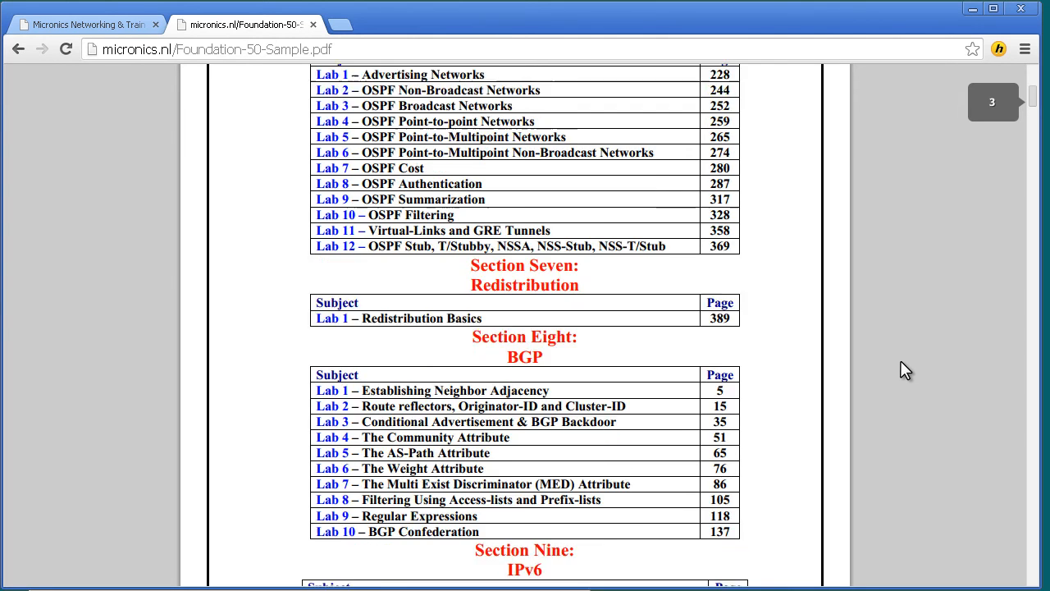
pyautogui.scroll(-3)
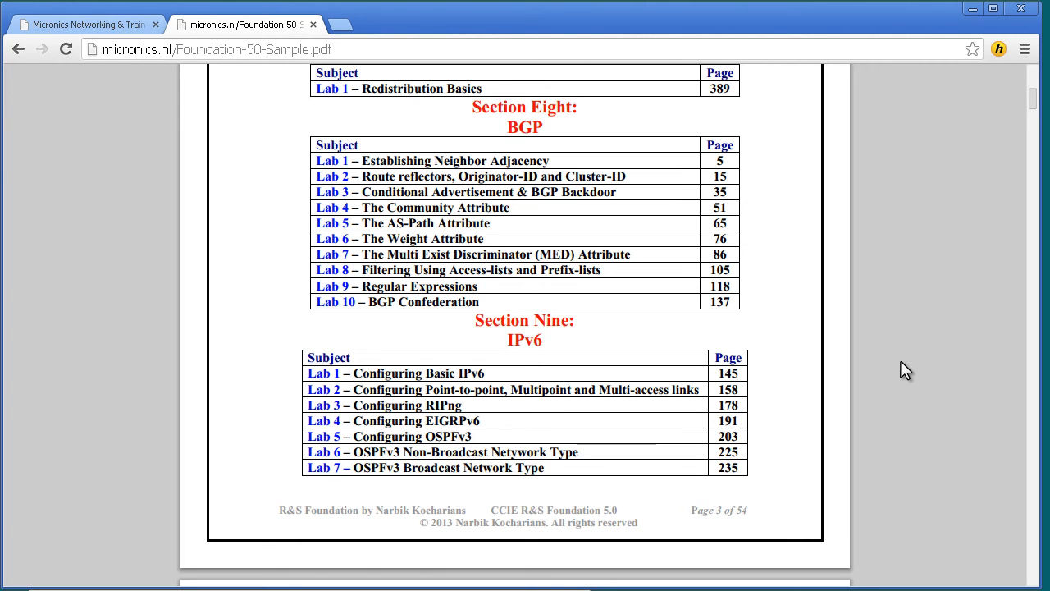
pyautogui.scroll(-3)
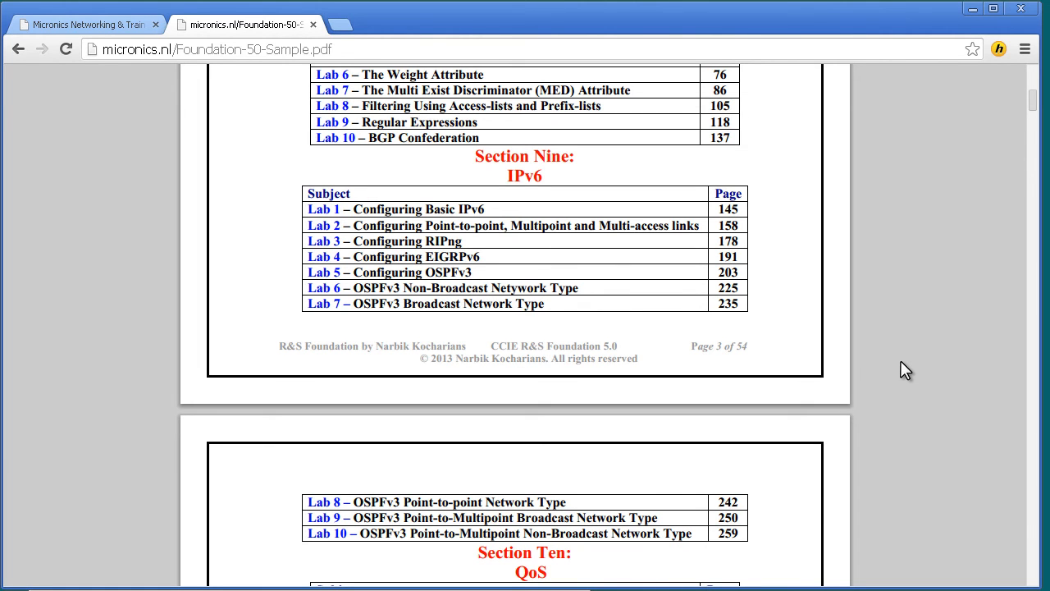
# Scroll past the contents and diagram pages to page 11, Lab 8 – OSPF Authentication.
pyautogui.scroll(-3)
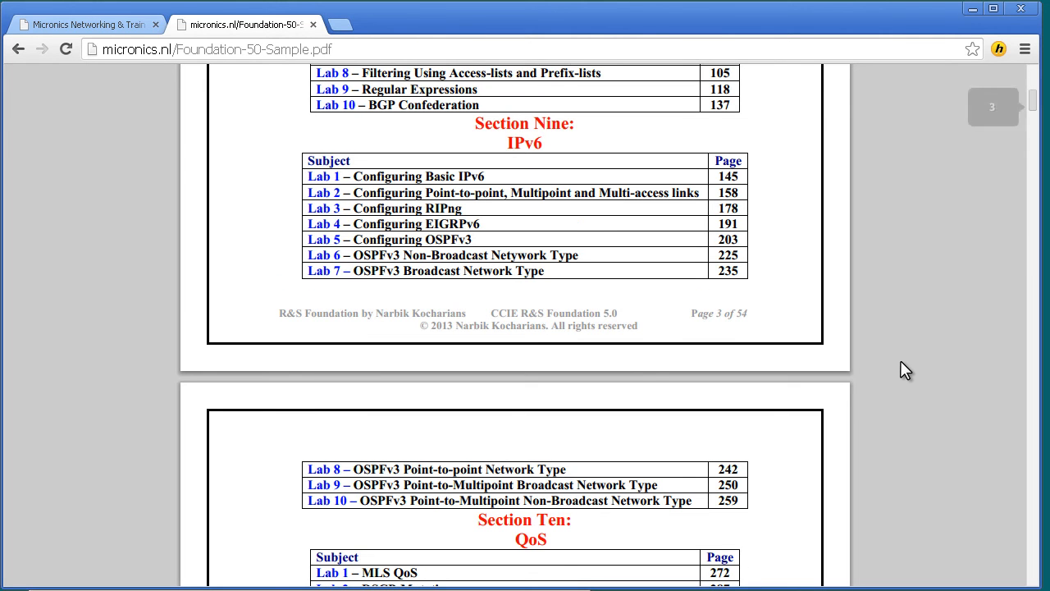
pyautogui.scroll(-3)
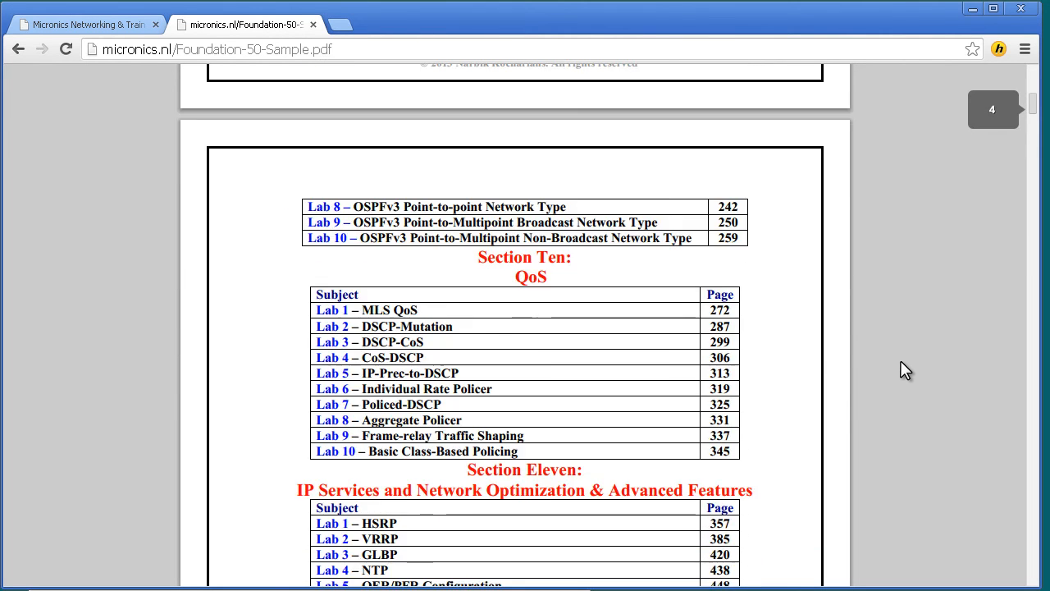
pyautogui.scroll(-3)
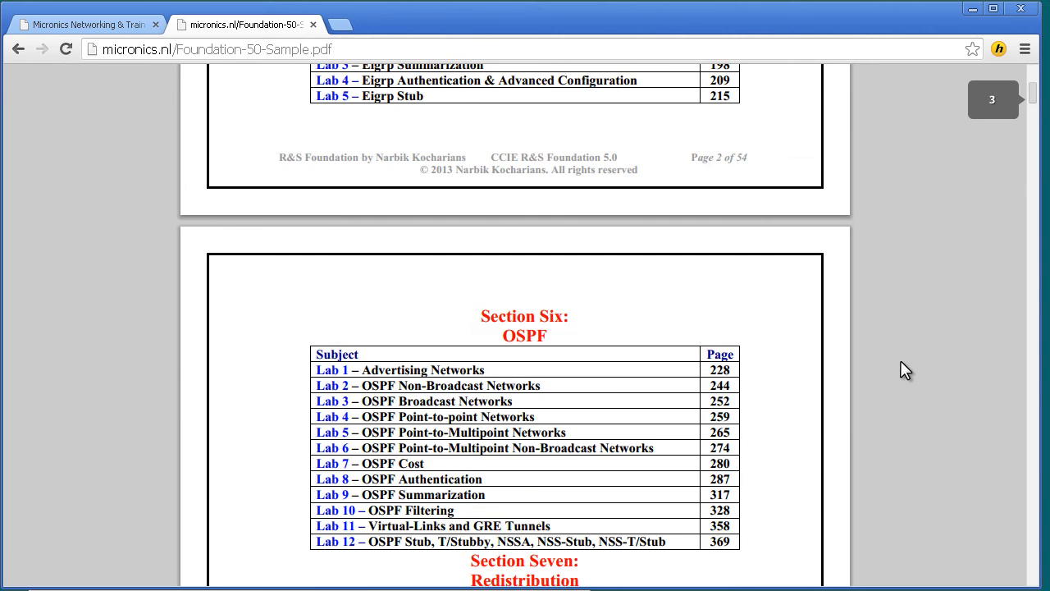
pyautogui.scroll(3)
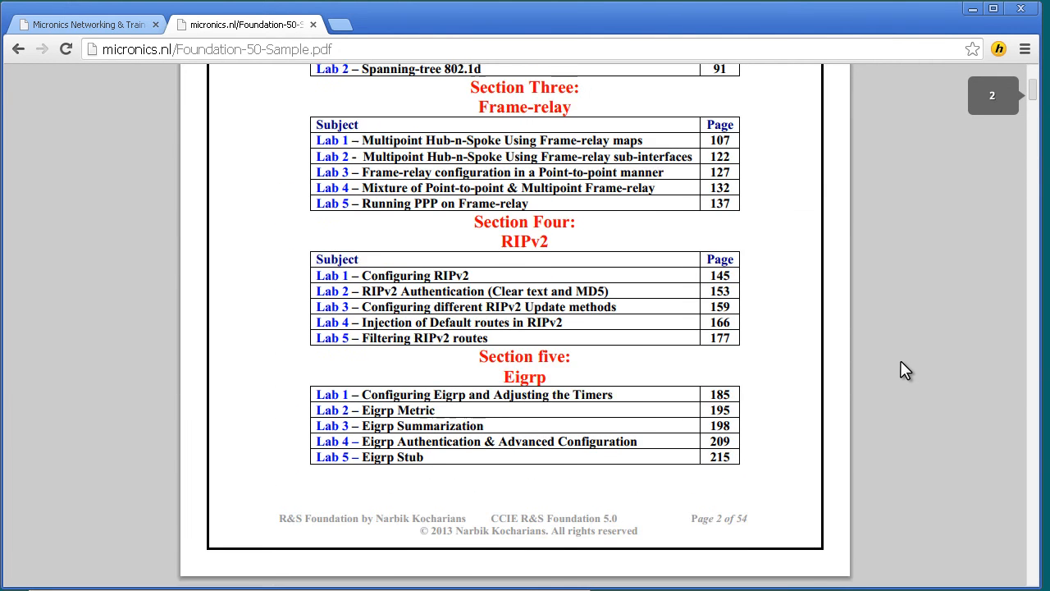
pyautogui.scroll(3)
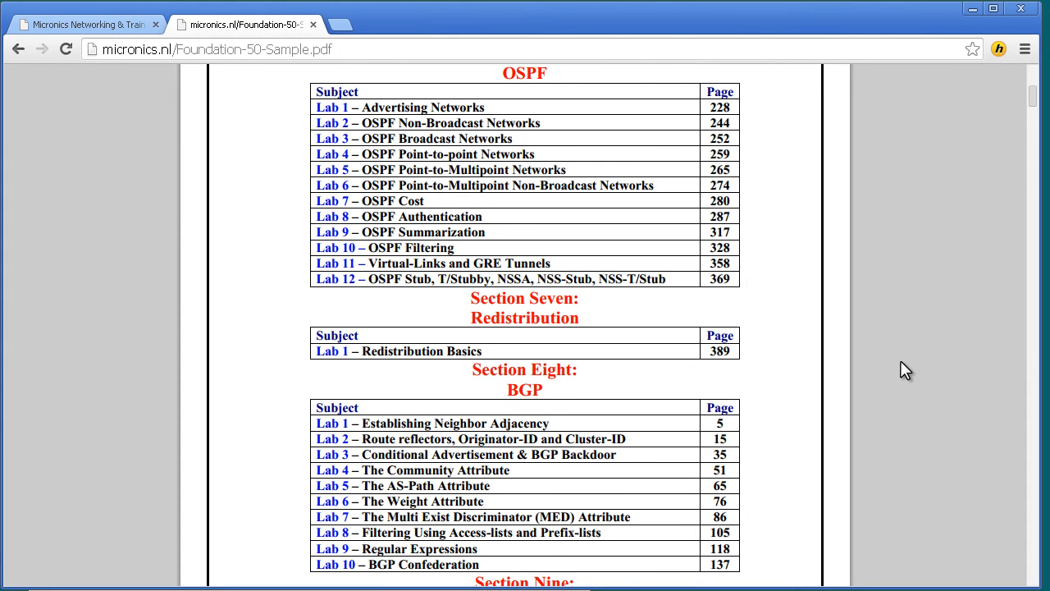
pyautogui.scroll(-3)
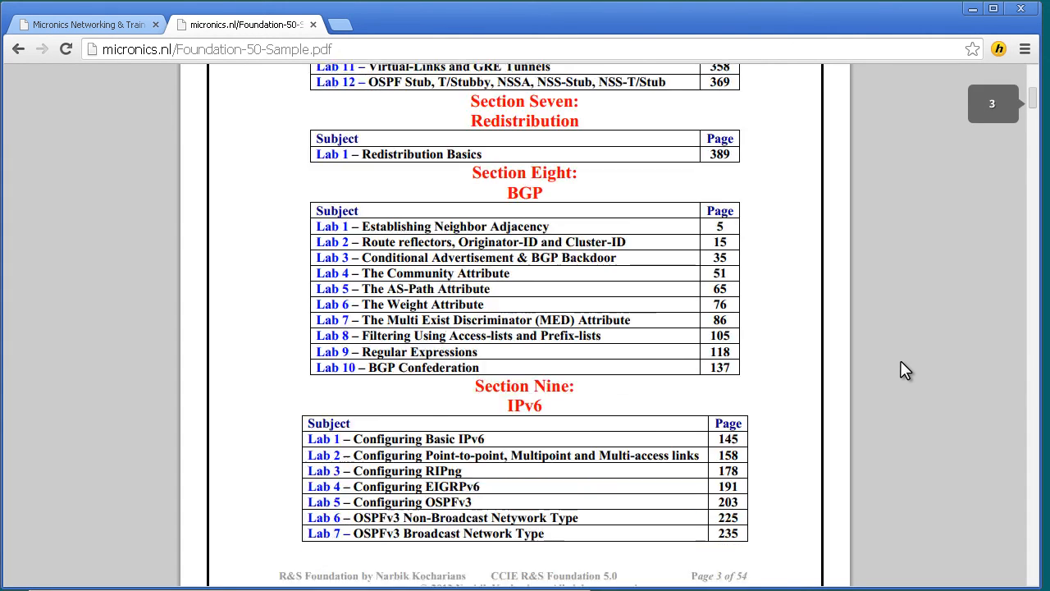
pyautogui.scroll(-3)
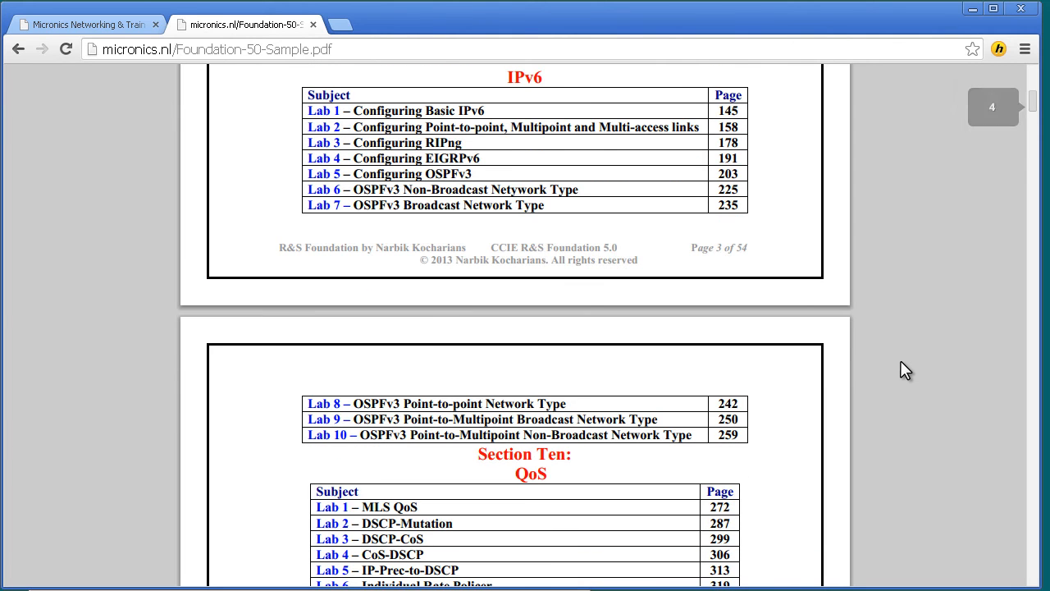
pyautogui.scroll(-3)
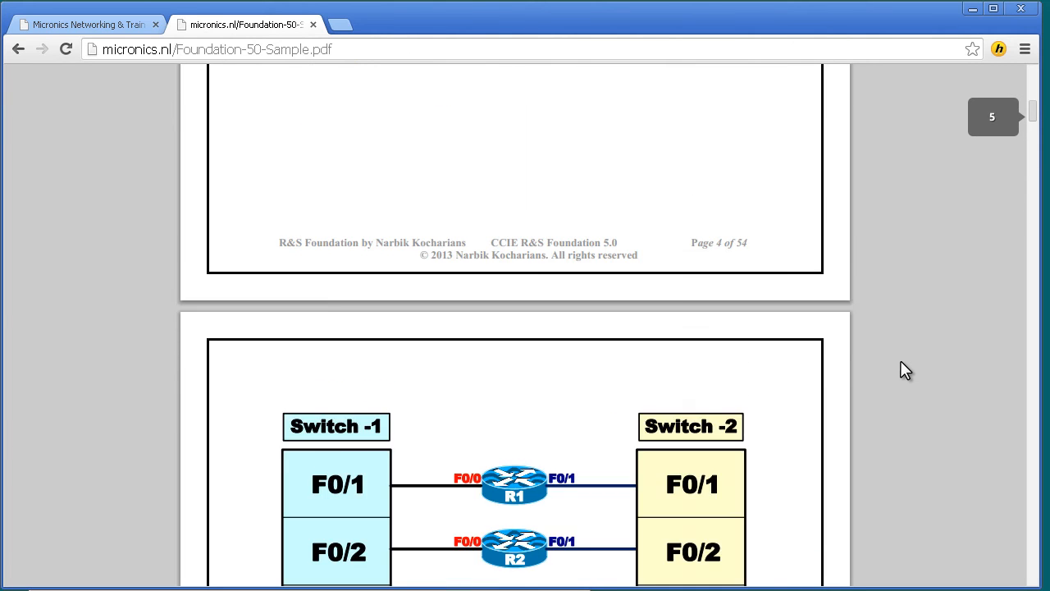
pyautogui.scroll(-3)
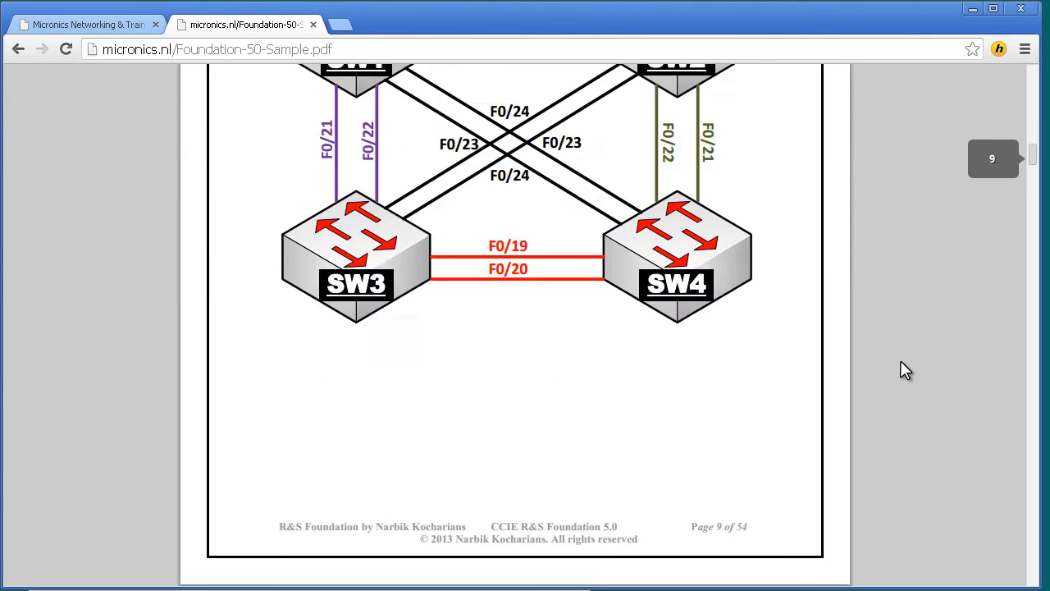
pyautogui.scroll(-3)
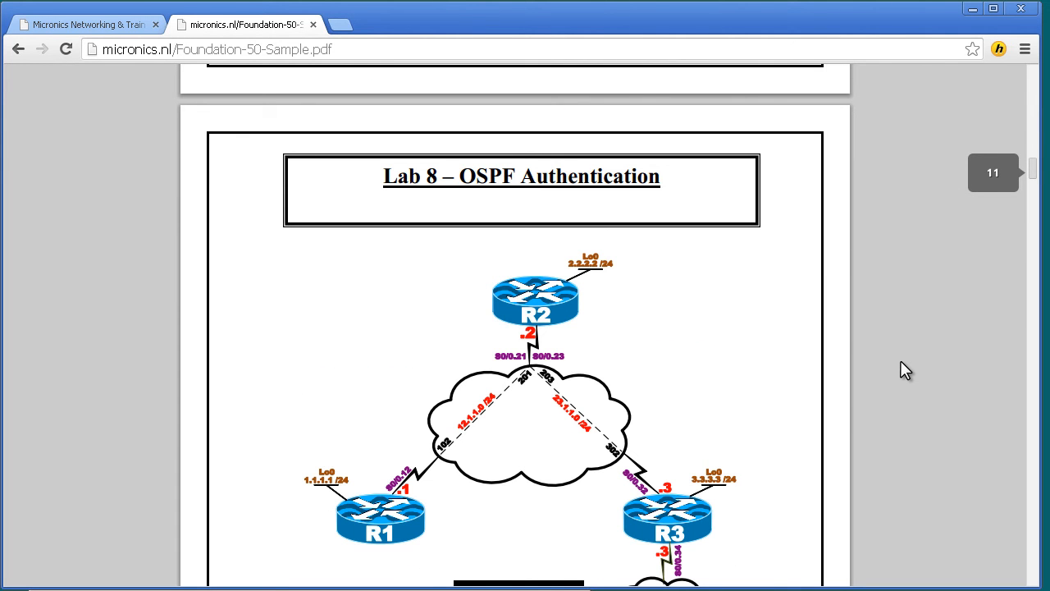
# Scroll slightly so the Area 0 label below the Lab 8 topology is fully visible.
pyautogui.scroll(-3)
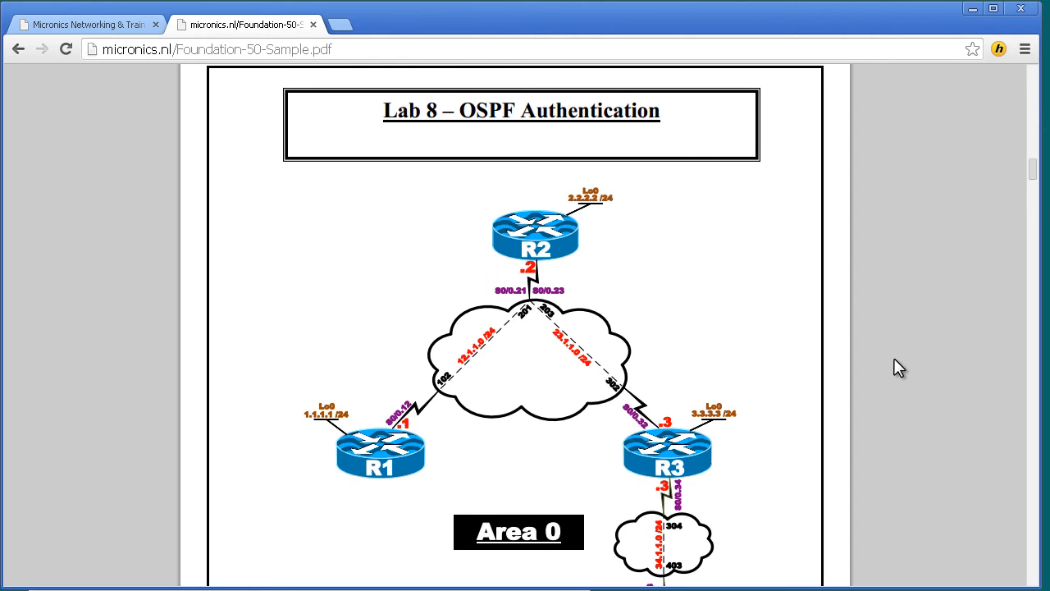
pyautogui.scroll(-3)
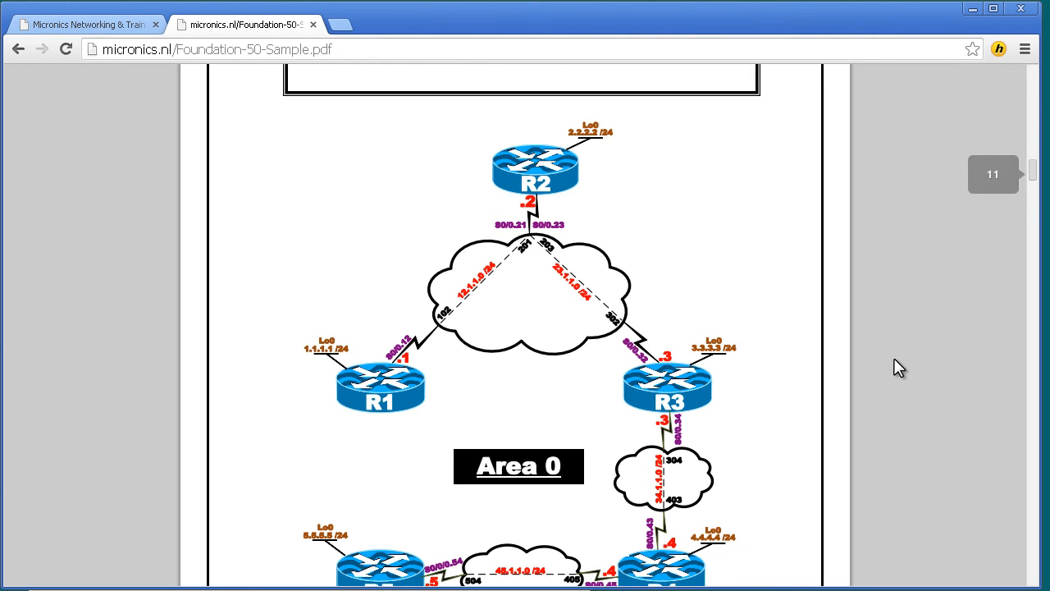
pyautogui.scroll(-3)
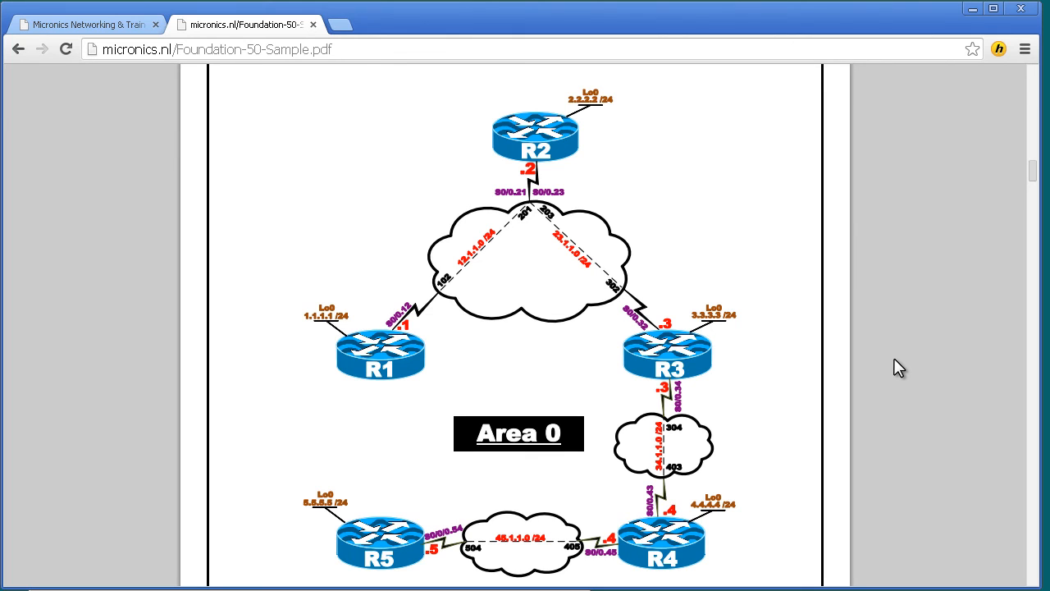
pyautogui.scroll(-3)
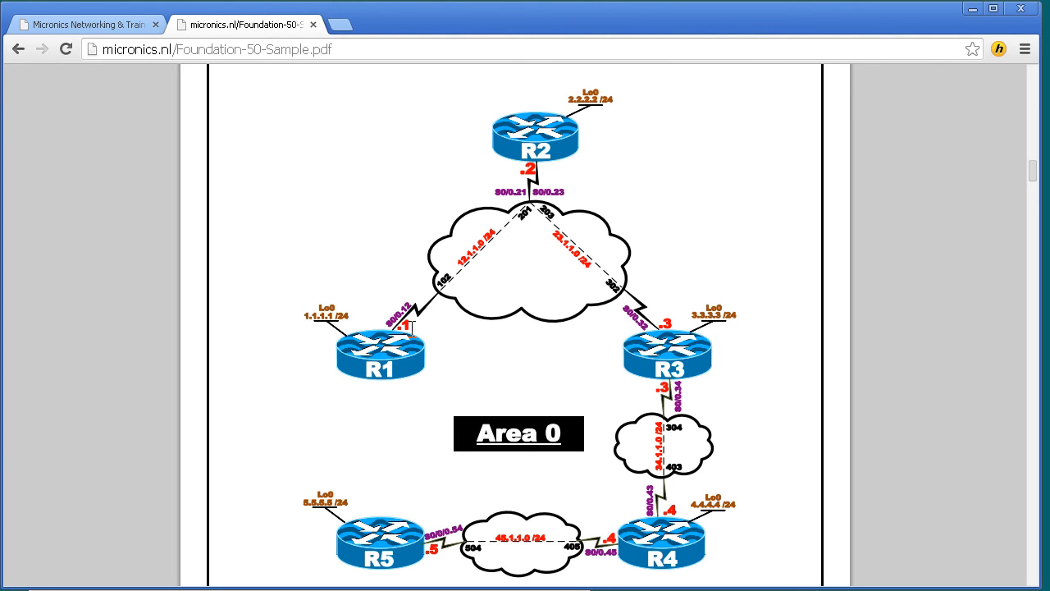
pyautogui.moveTo(324, 254)
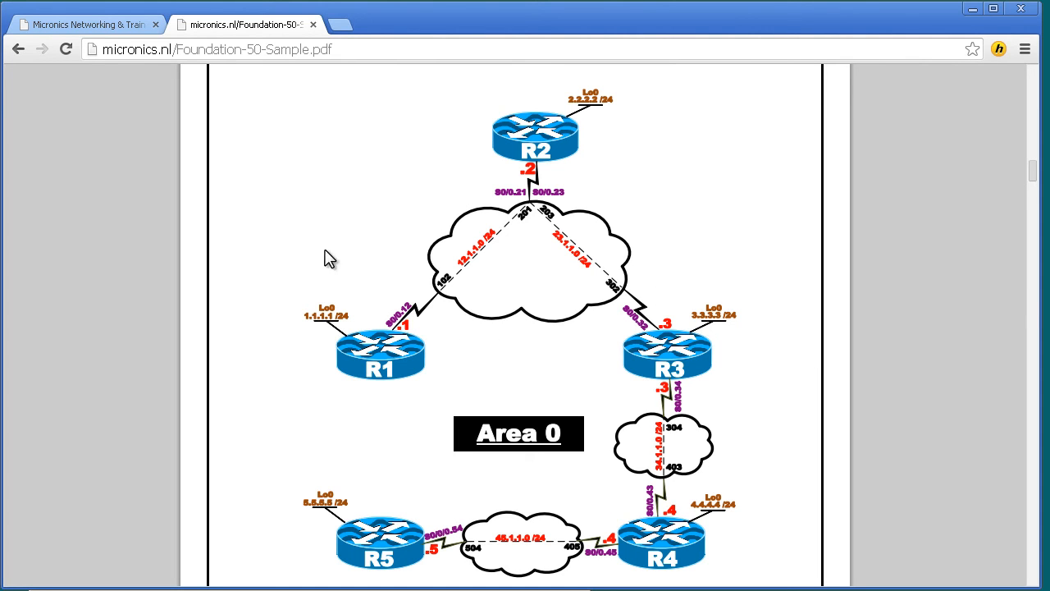
pyautogui.moveTo(852, 187)
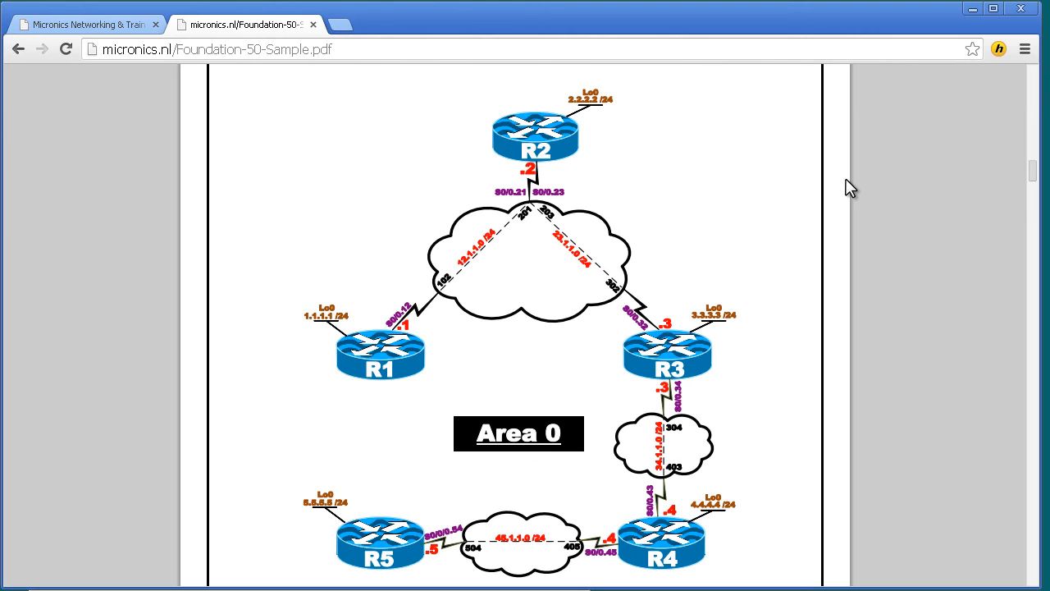
pyautogui.moveTo(835, 183)
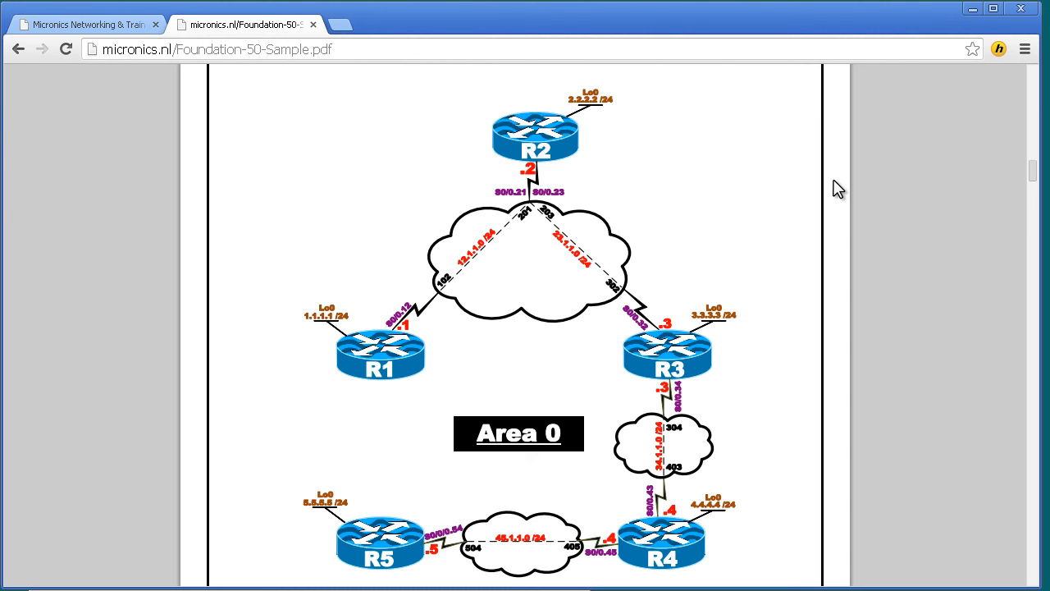
pyautogui.moveTo(894, 271)
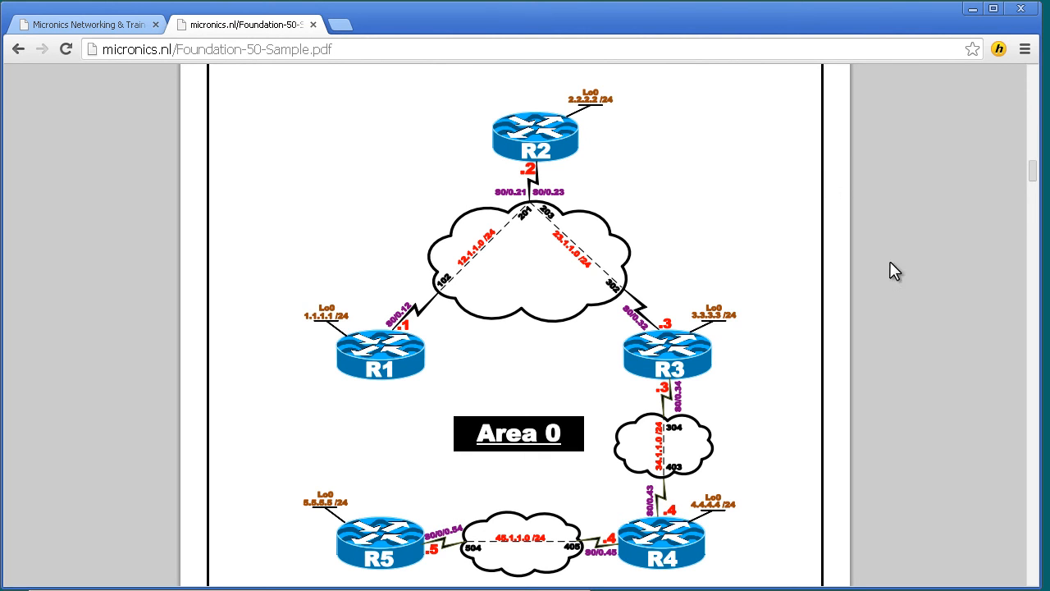
pyautogui.moveTo(917, 373)
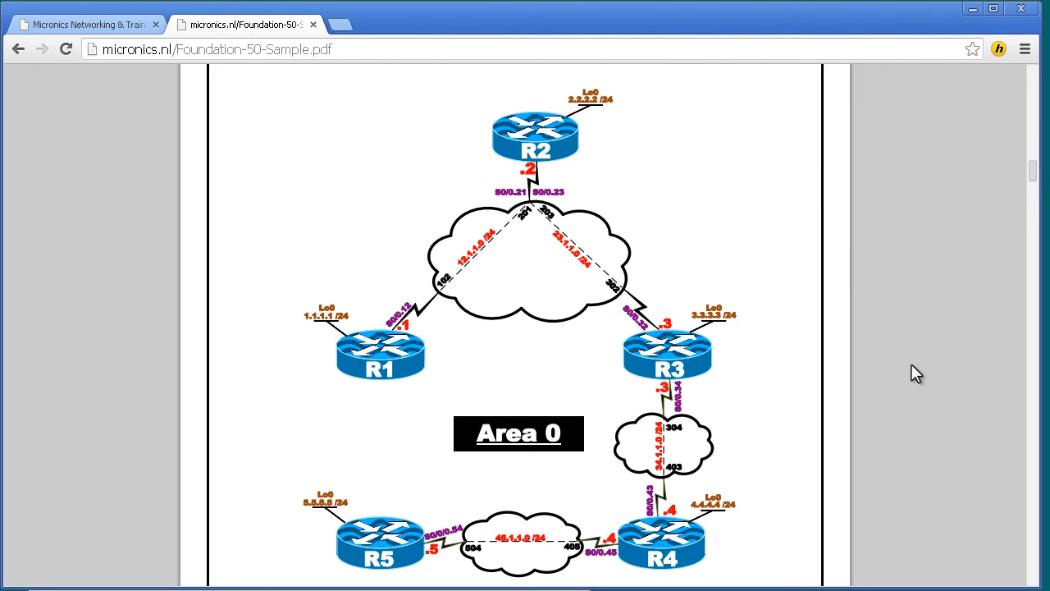
pyautogui.moveTo(611, 245)
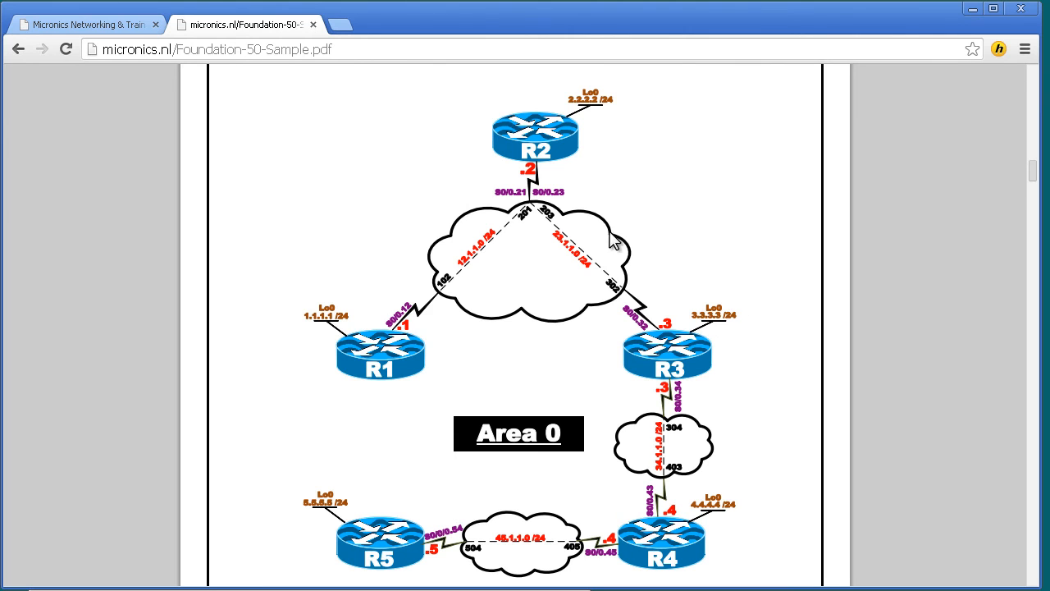
pyautogui.moveTo(496, 279)
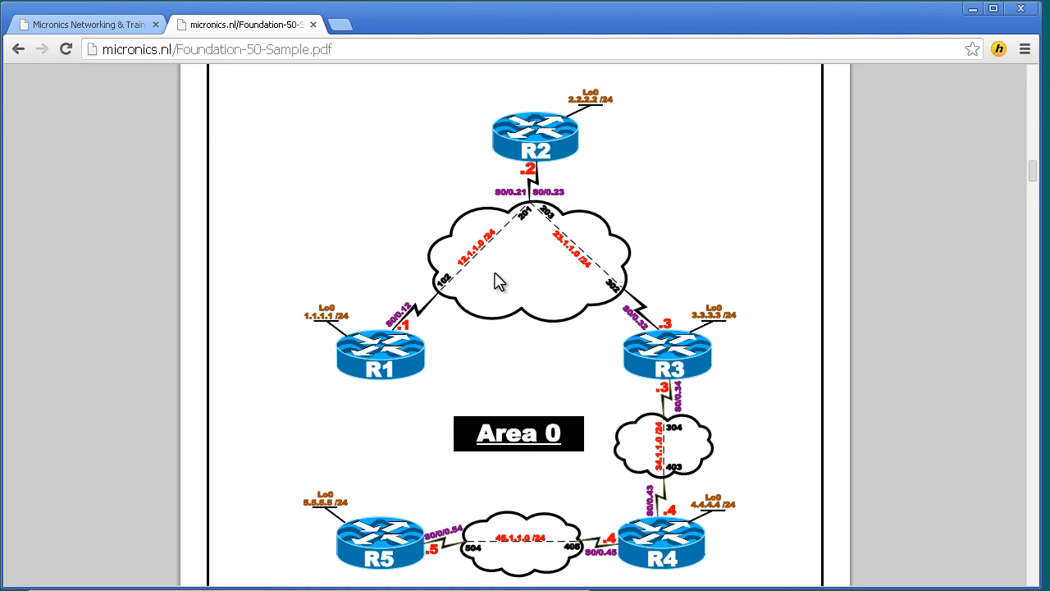
pyautogui.moveTo(525, 537)
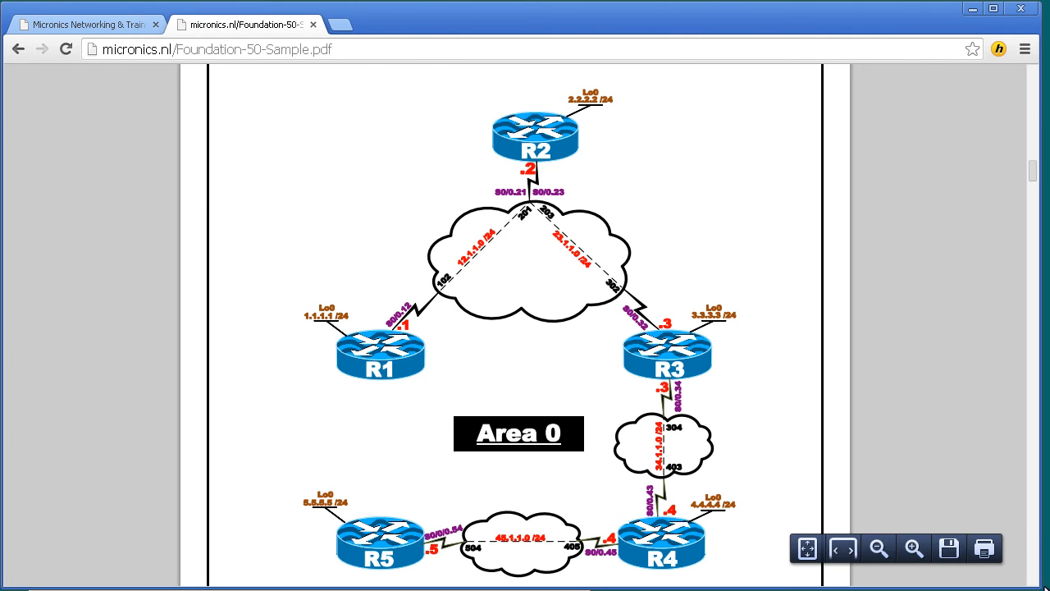
pyautogui.moveTo(332, 160)
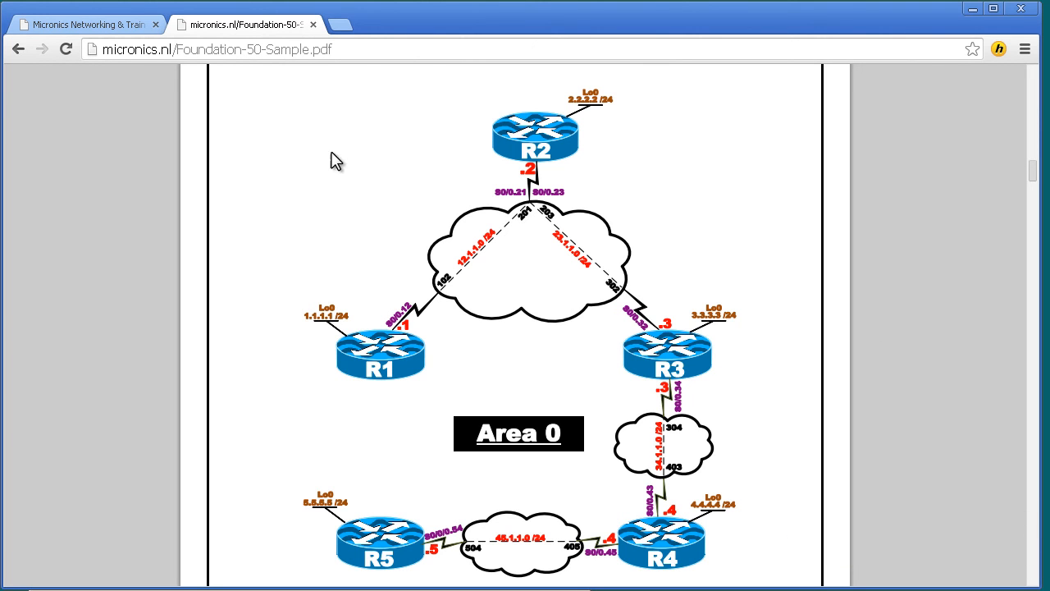
pyautogui.moveTo(1007, 465)
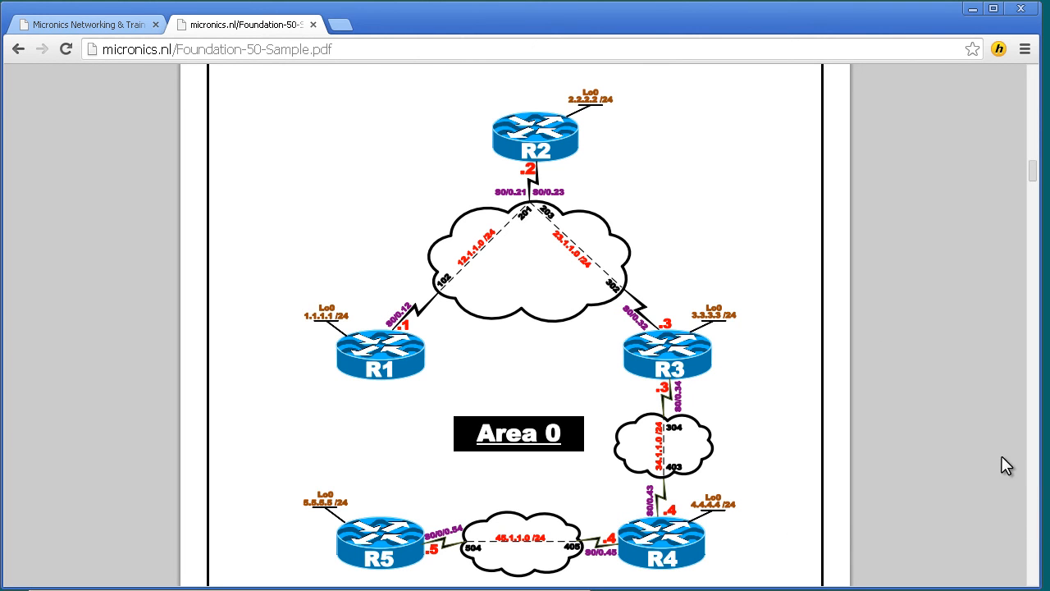
pyautogui.moveTo(986, 445)
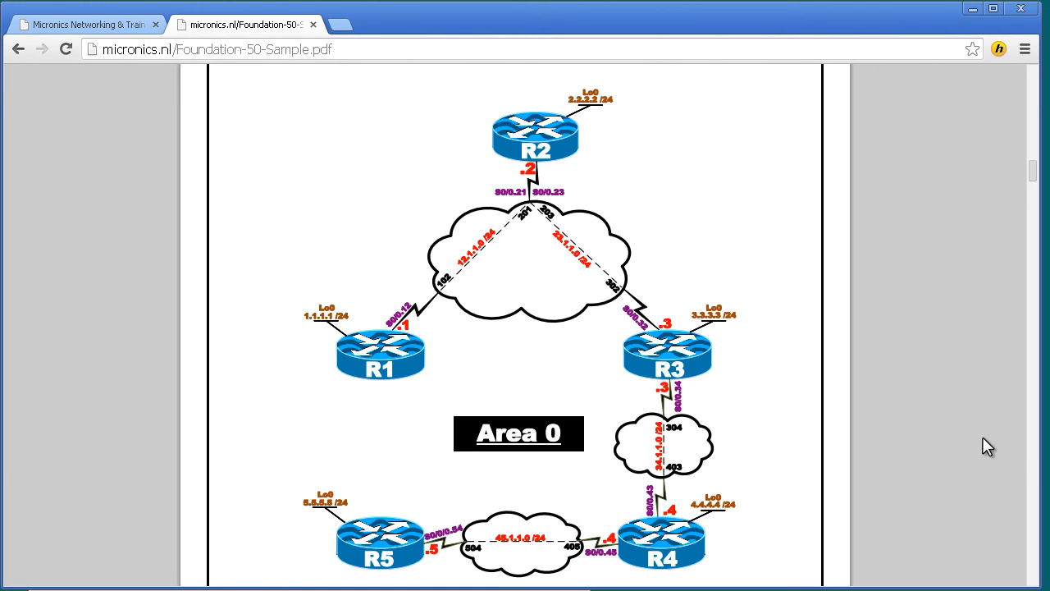
pyautogui.moveTo(970, 437)
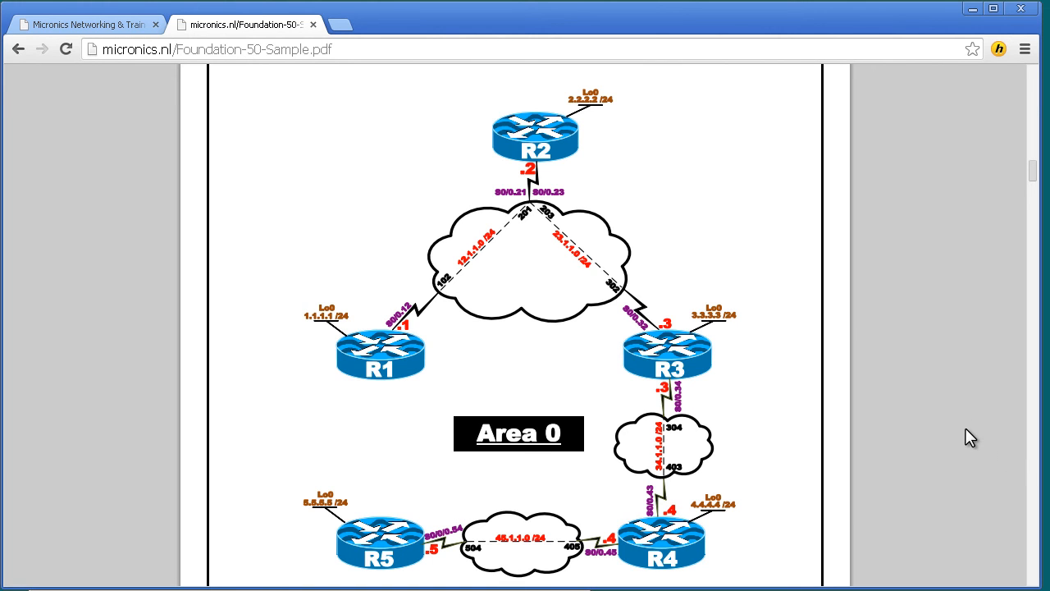
pyautogui.moveTo(964, 452)
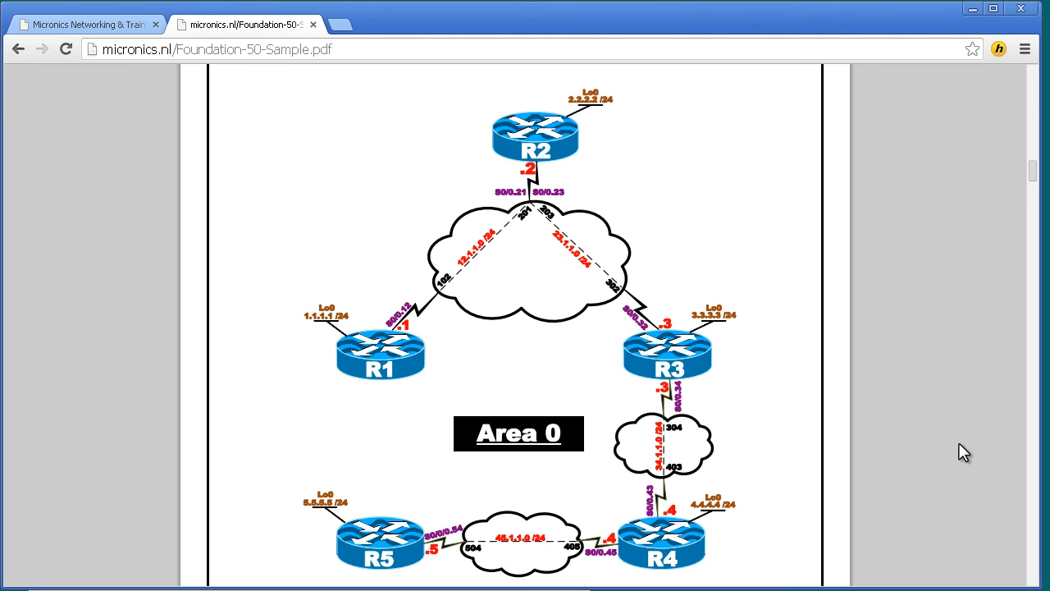
pyautogui.moveTo(915, 429)
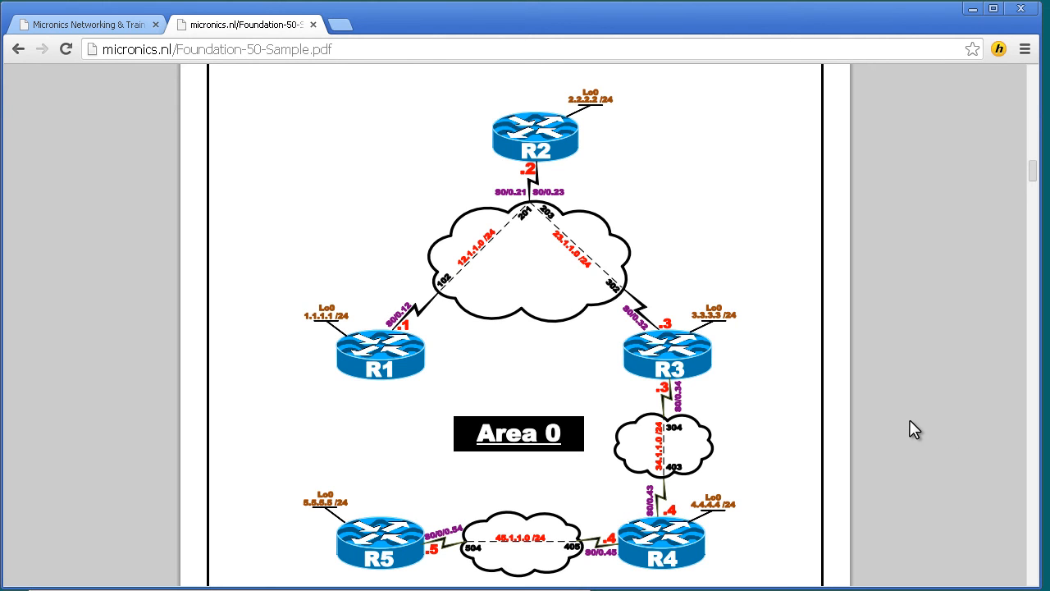
pyautogui.moveTo(818, 412)
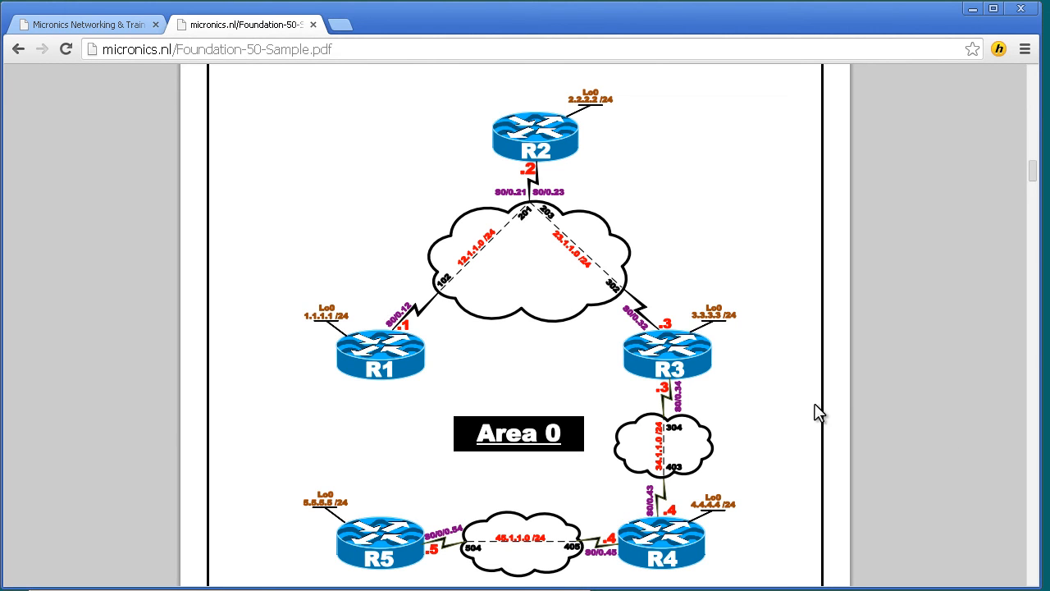
# Scroll slightly to reveal Task 1: configure the routers per the diagram, without OSPF.
pyautogui.scroll(-3)
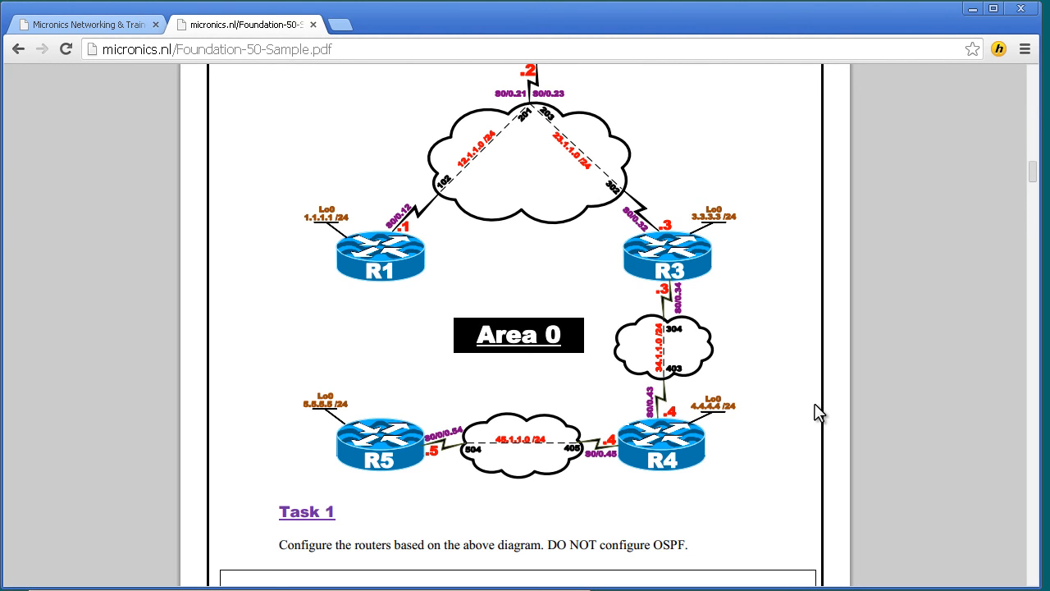
# Scroll onto page 12 to show Task 1's R1 interface configuration commands.
pyautogui.scroll(-3)
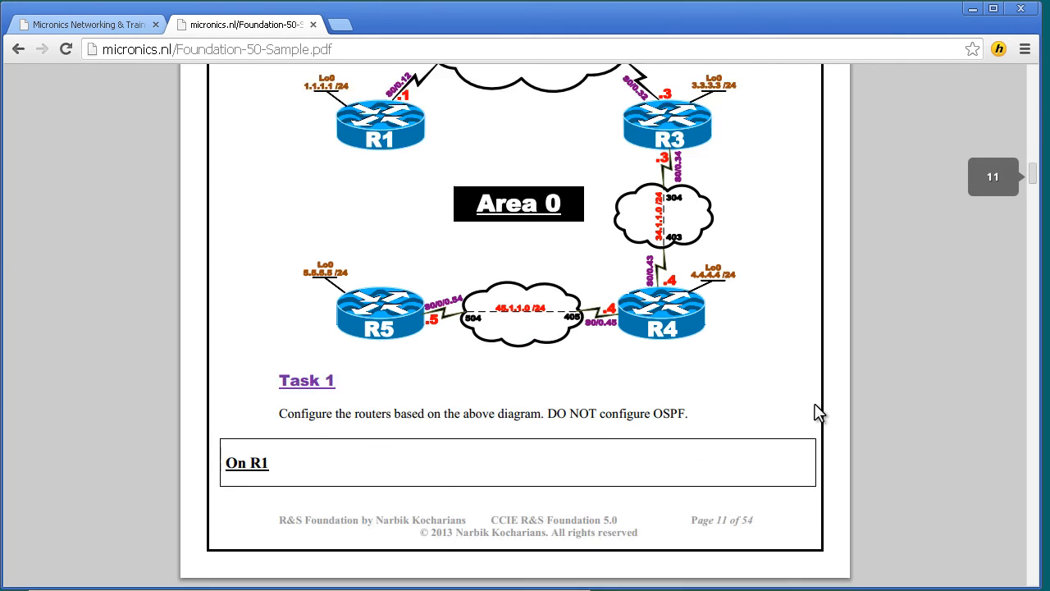
pyautogui.scroll(-3)
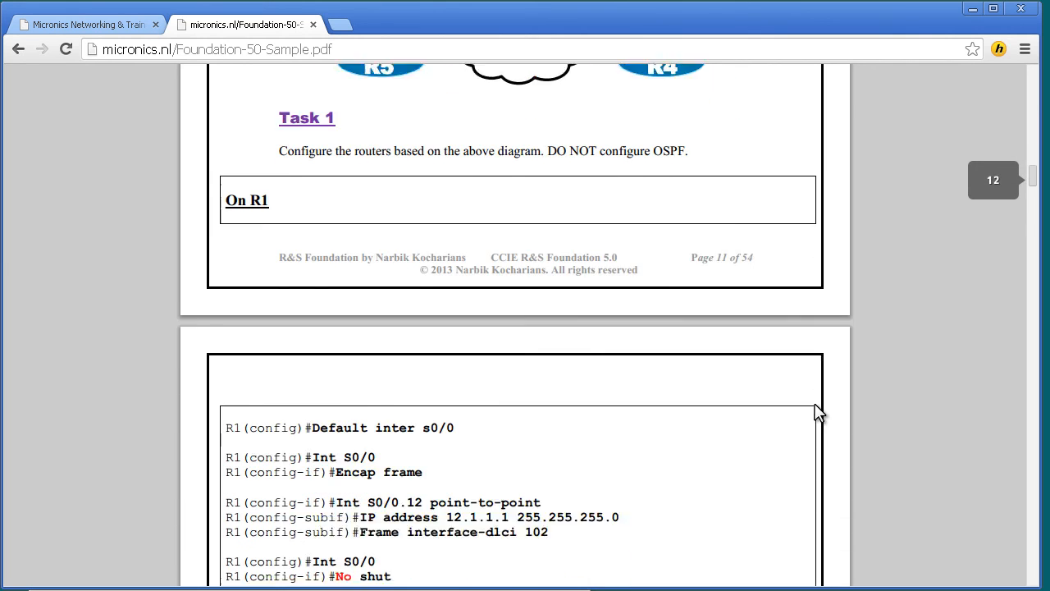
pyautogui.scroll(-3)
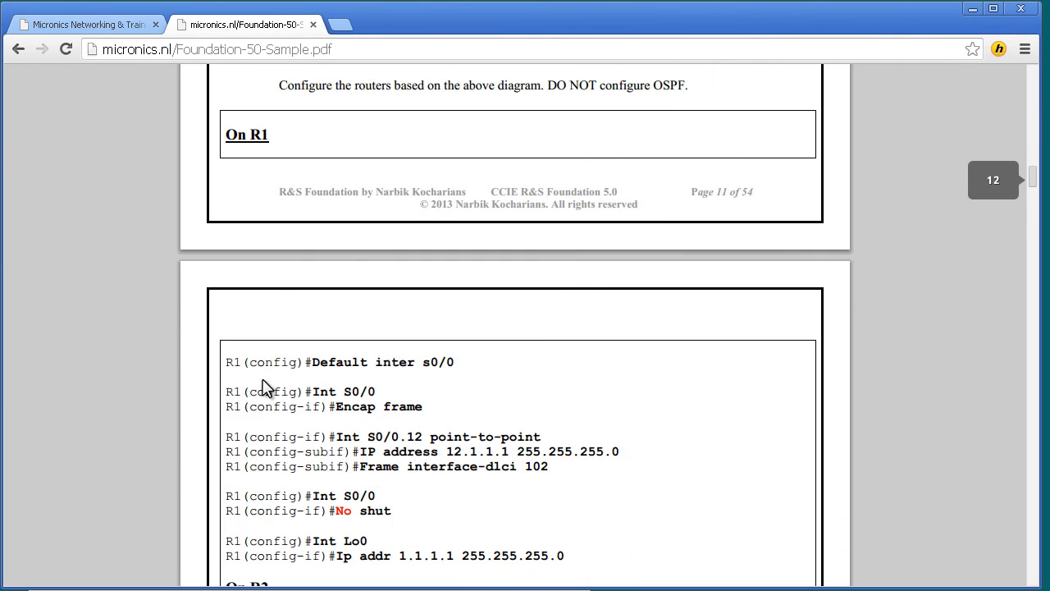
pyautogui.moveTo(107, 309)
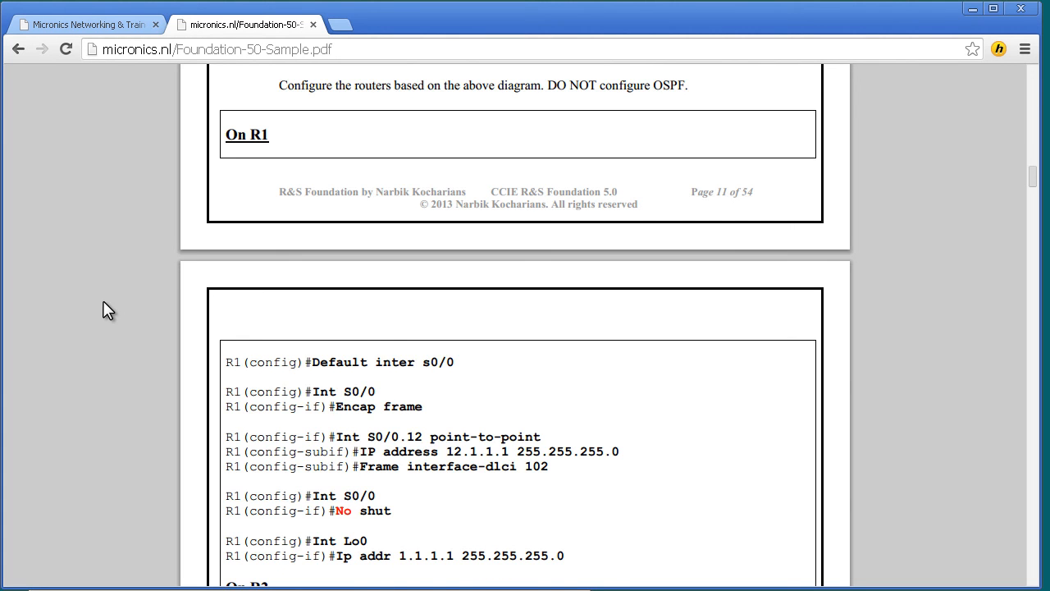
pyautogui.scroll(-3)
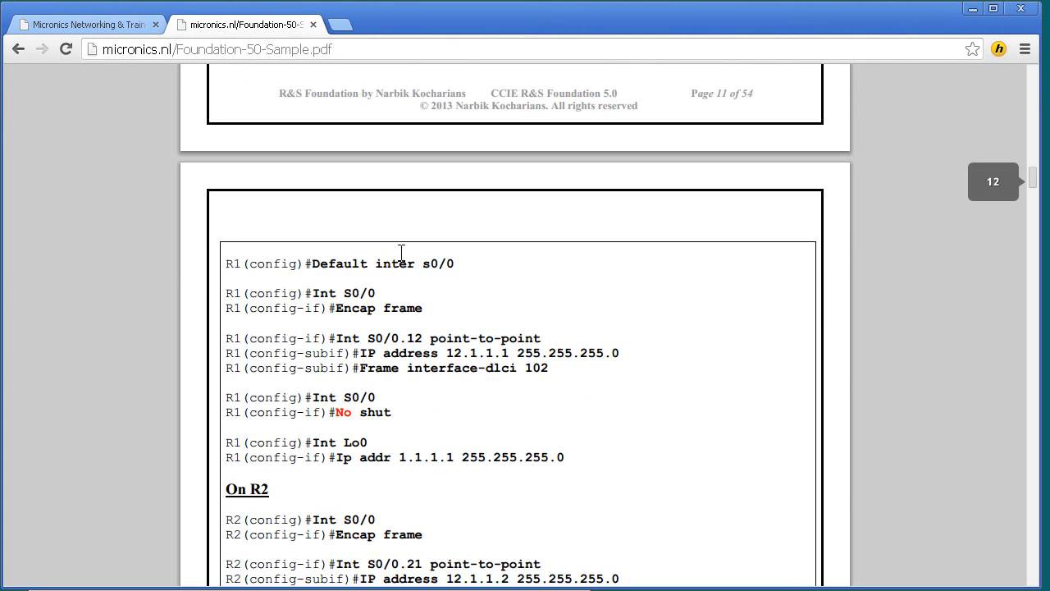
pyautogui.moveTo(461, 264)
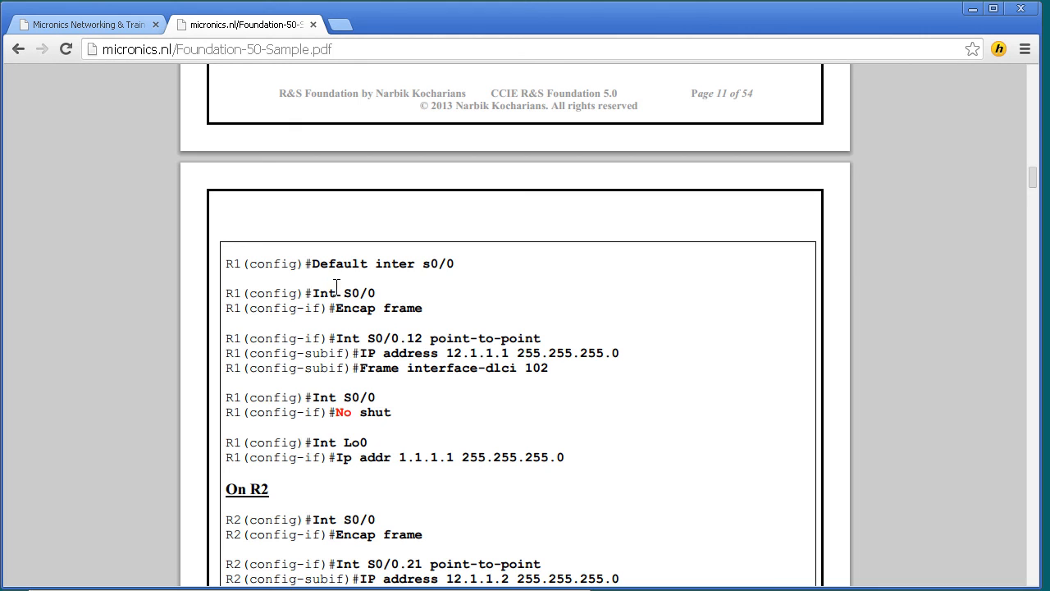
pyautogui.moveTo(476, 309)
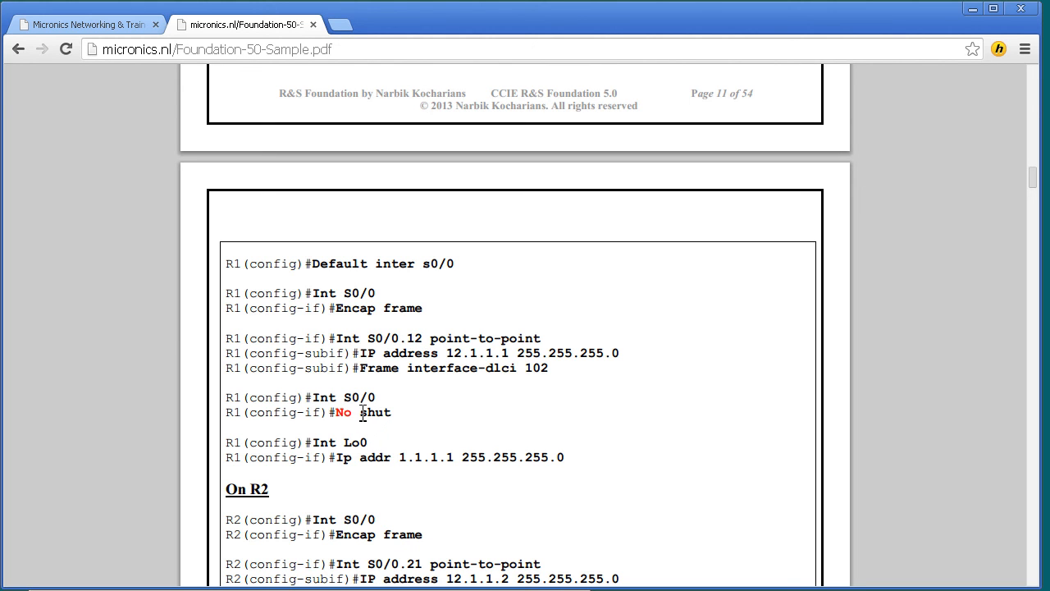
pyautogui.moveTo(548, 400)
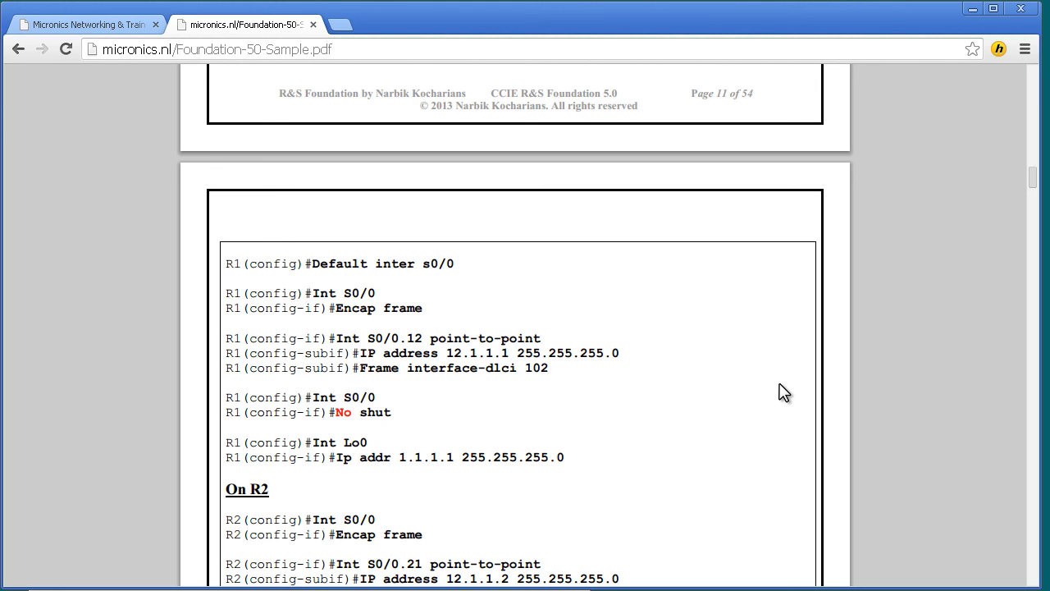
# Scroll through the R2–R5 configurations and ping results to the Task 2 heading.
pyautogui.scroll(-3)
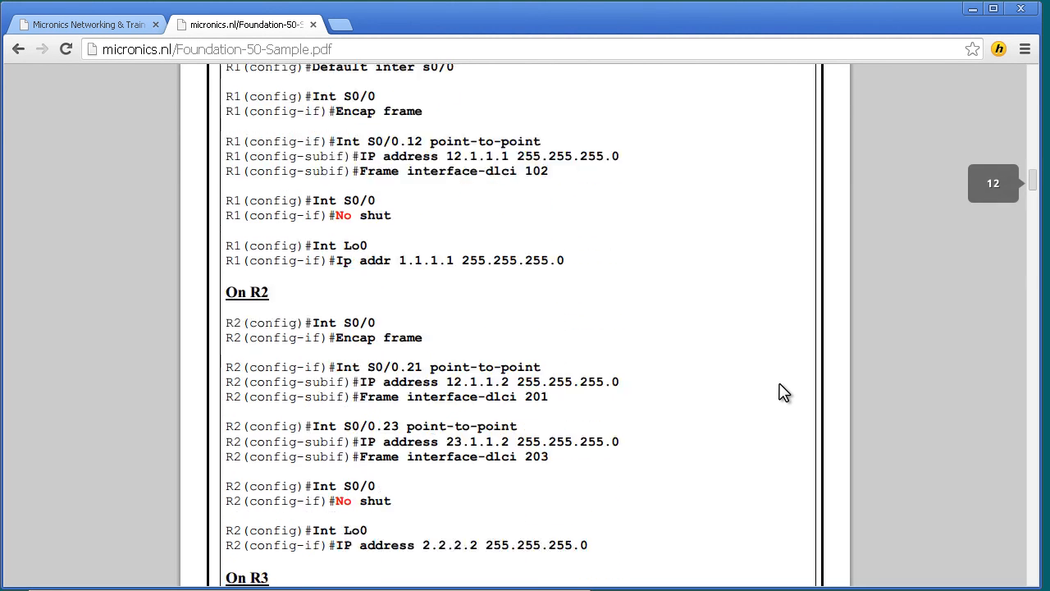
pyautogui.scroll(-3)
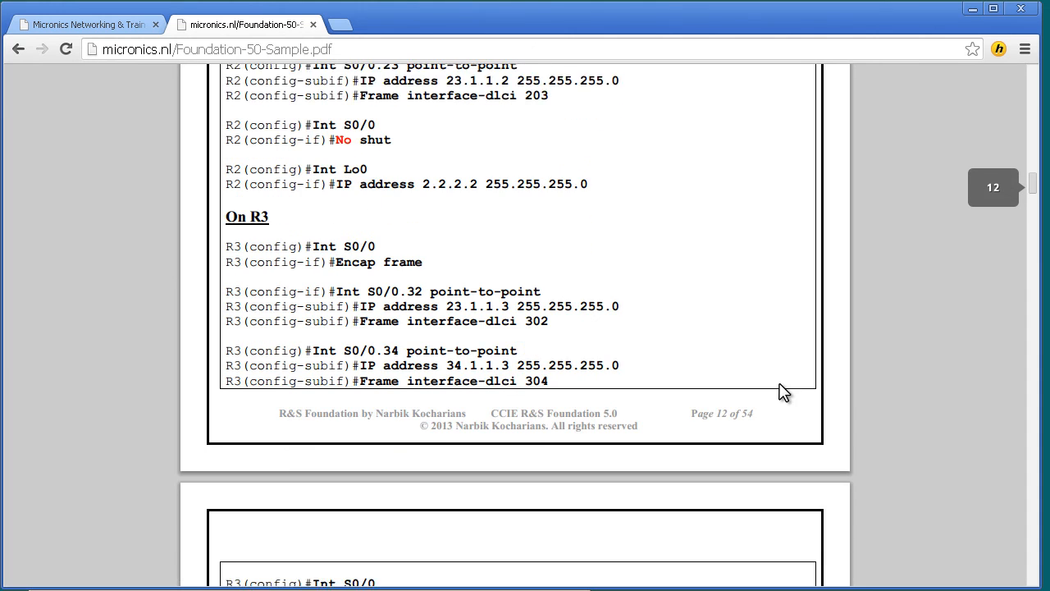
pyautogui.scroll(-3)
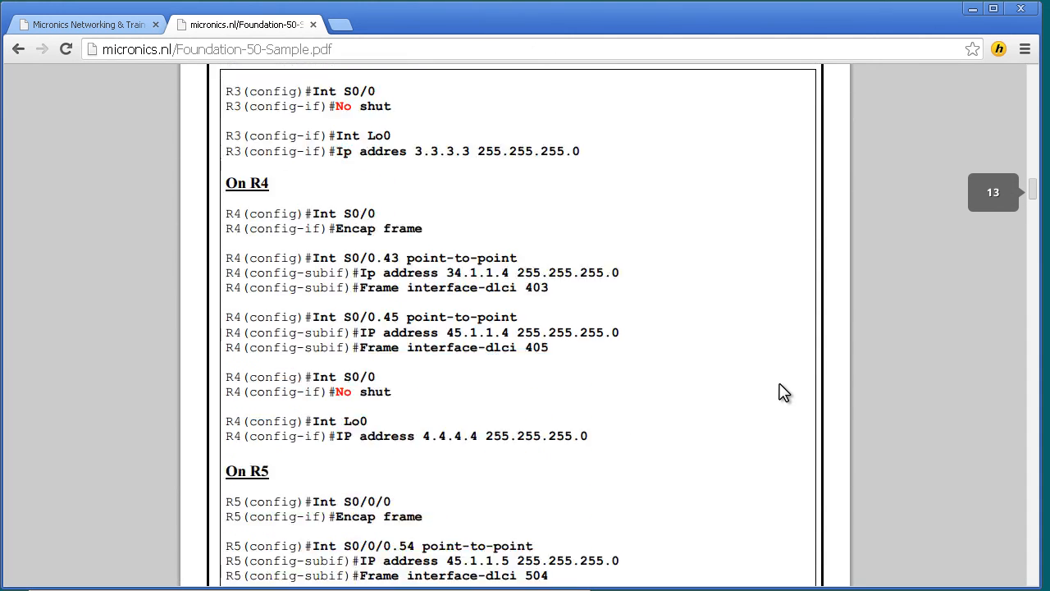
pyautogui.scroll(-3)
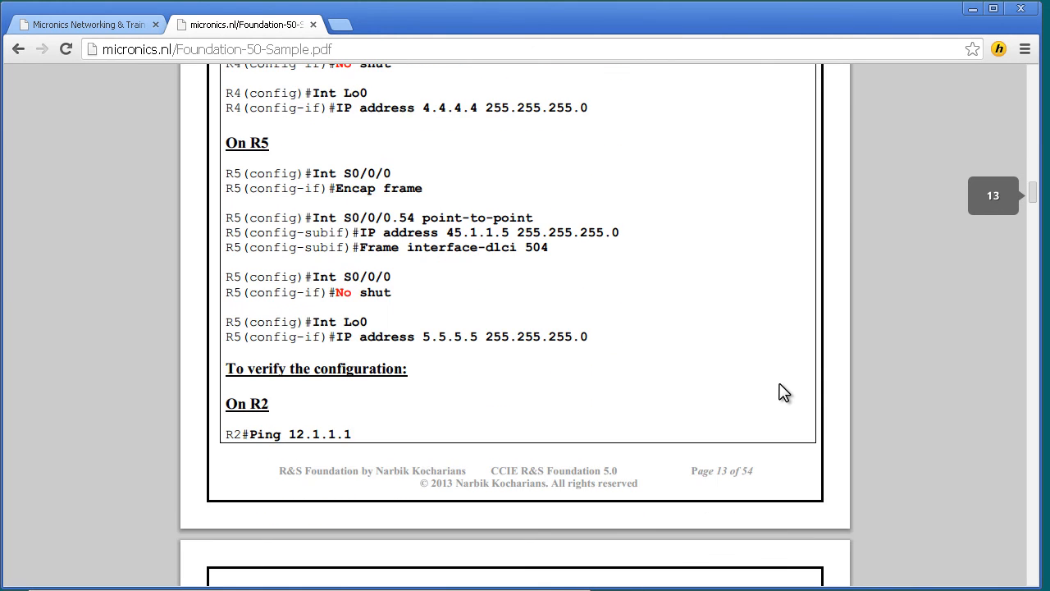
pyautogui.scroll(-3)
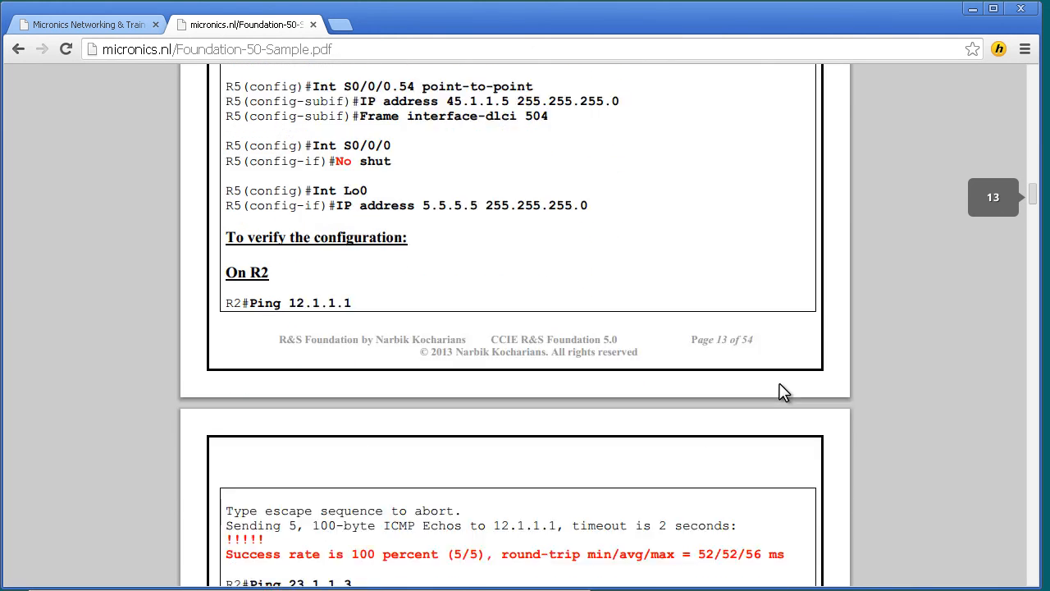
pyautogui.scroll(-3)
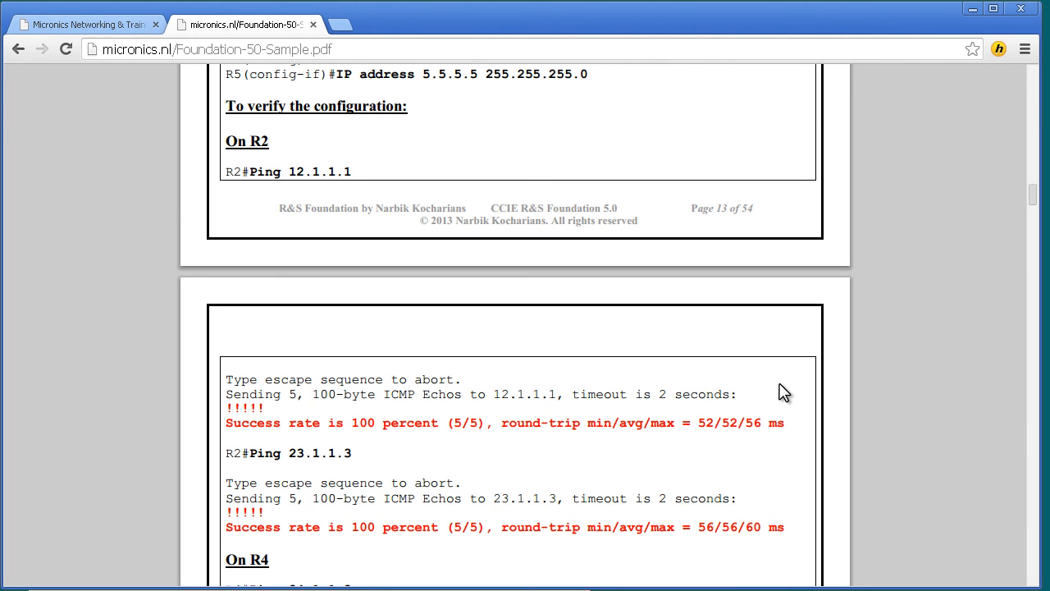
pyautogui.scroll(-3)
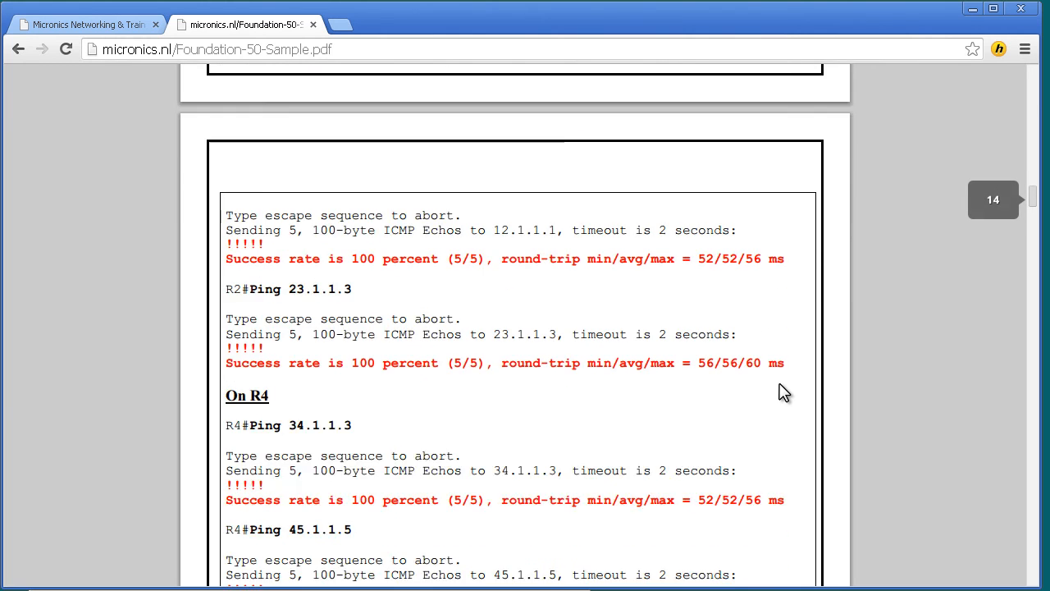
pyautogui.scroll(-3)
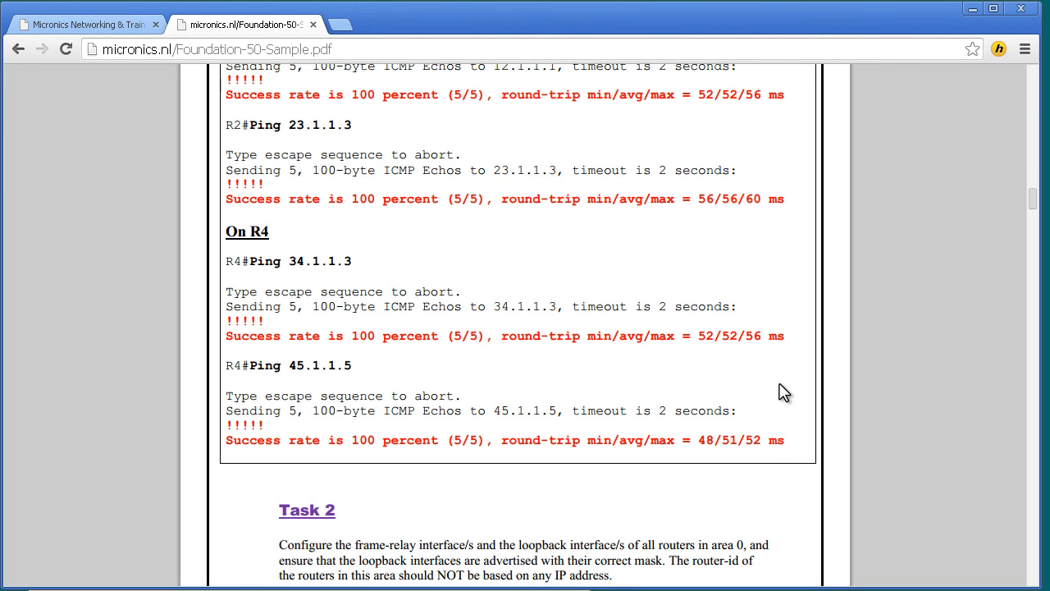
# Scroll through Task 2's R1–R5 router ospf commands to R1's route verification output.
pyautogui.scroll(-3)
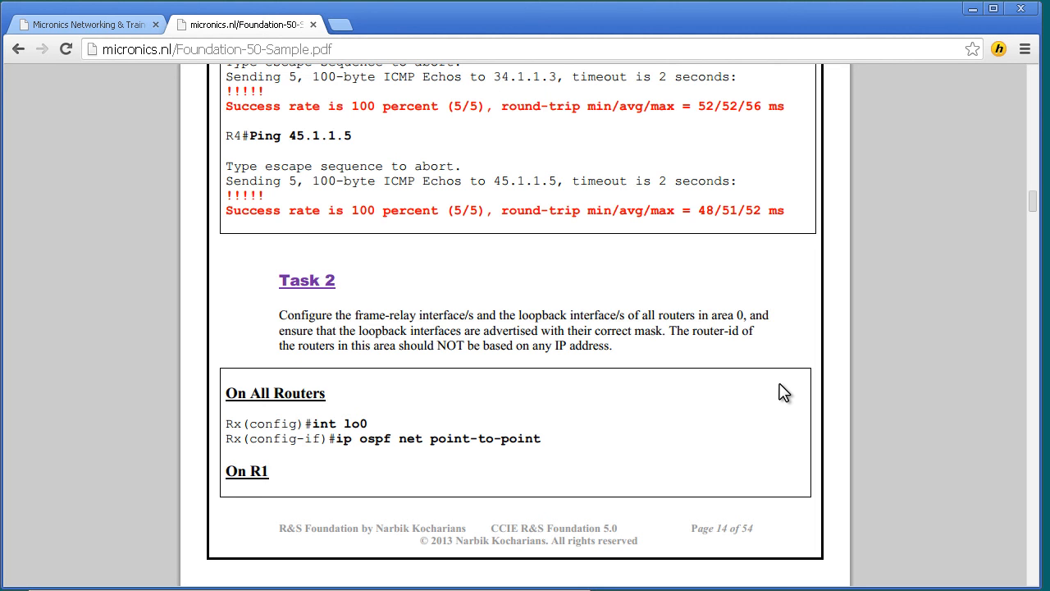
pyautogui.scroll(-3)
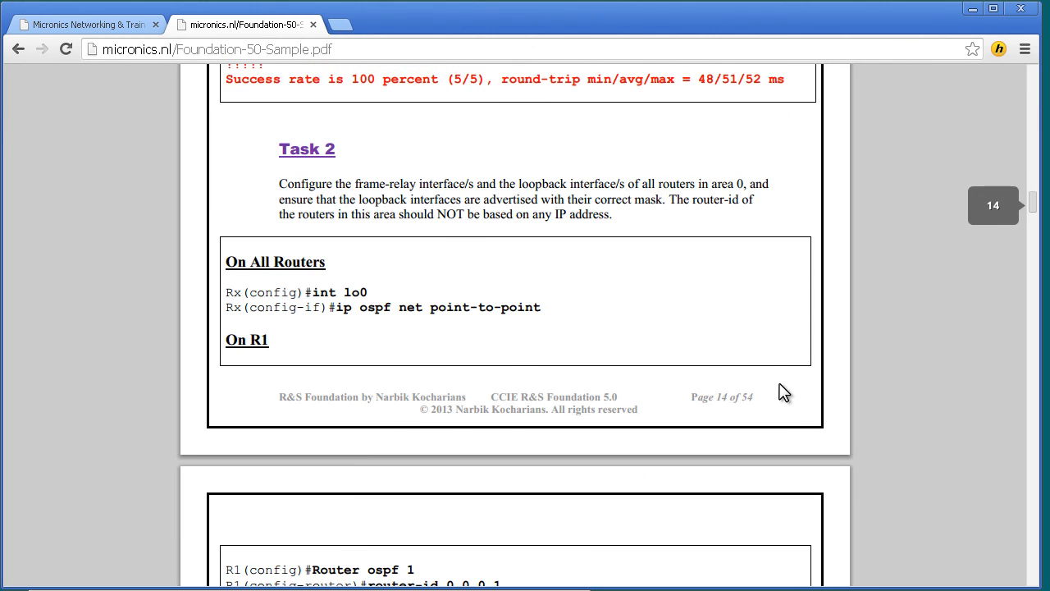
pyautogui.scroll(-3)
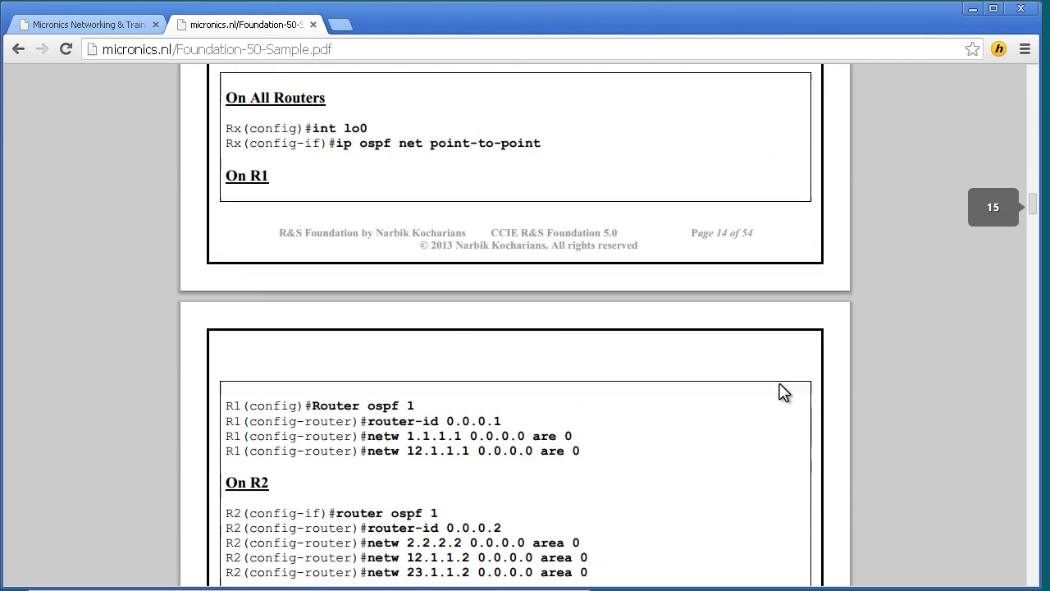
pyautogui.scroll(-3)
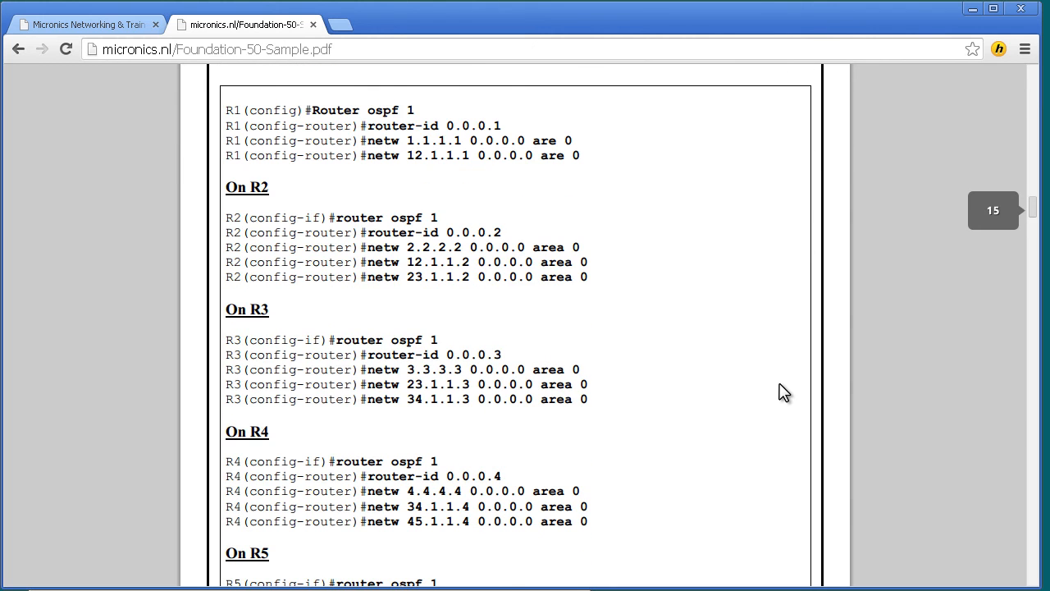
pyautogui.scroll(-3)
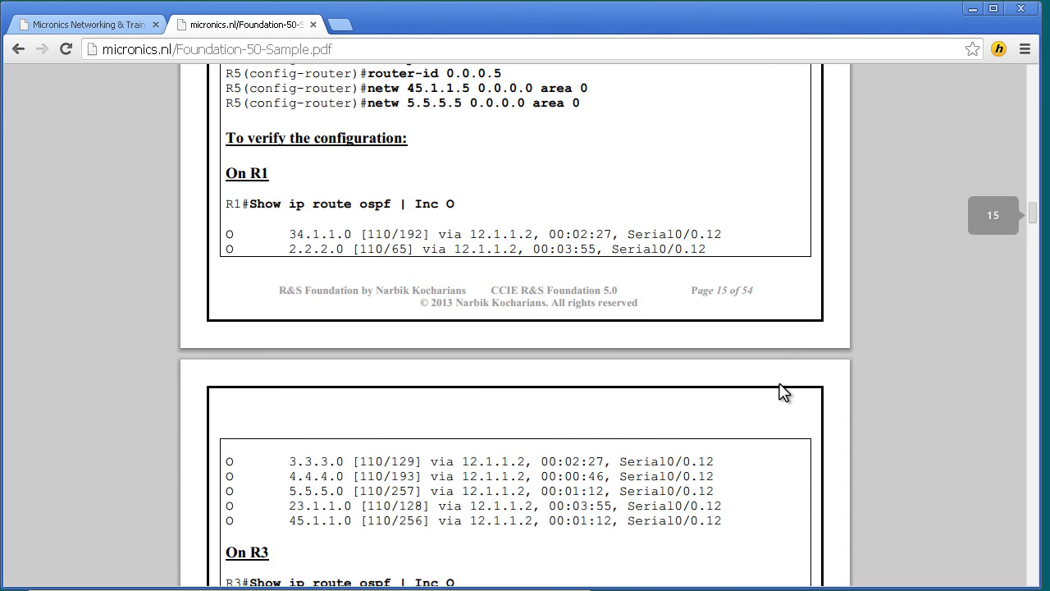
# Scroll past page 16 to R1's 'Debug IP ospf packet' output on page 17.
pyautogui.scroll(-3)
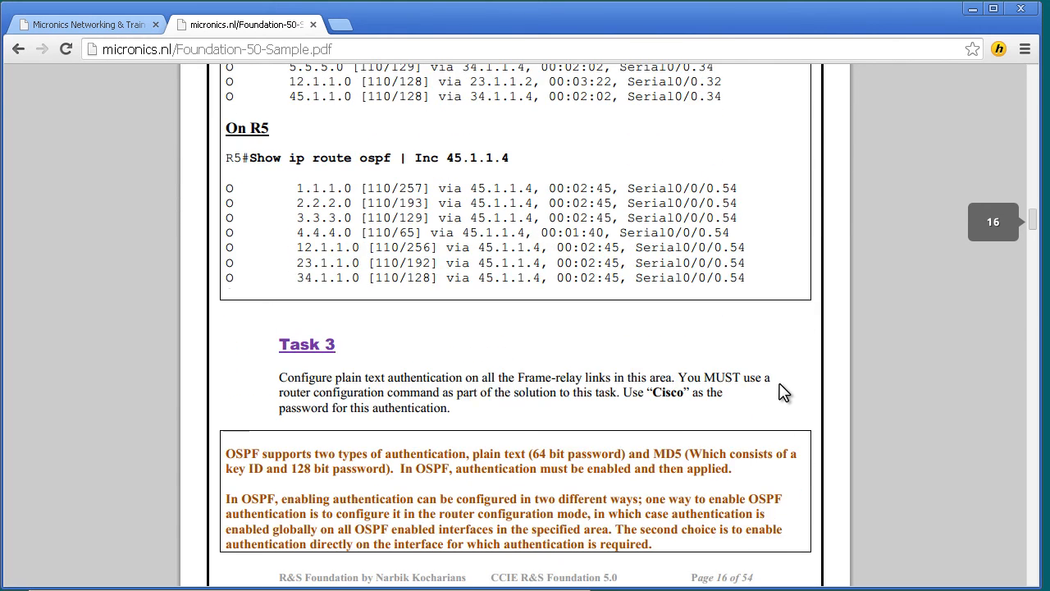
pyautogui.scroll(-3)
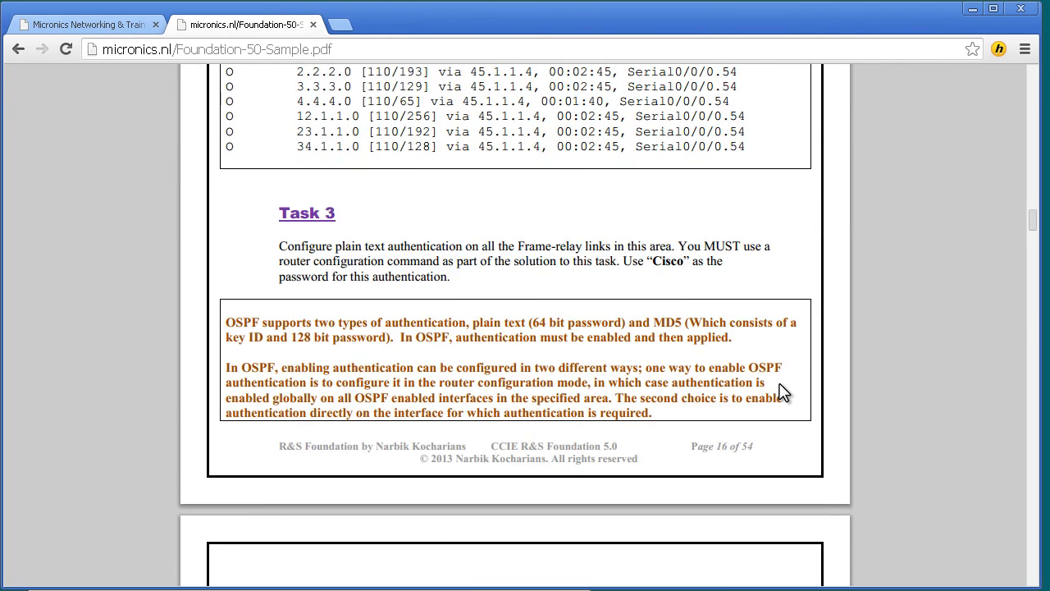
pyautogui.moveTo(485, 428)
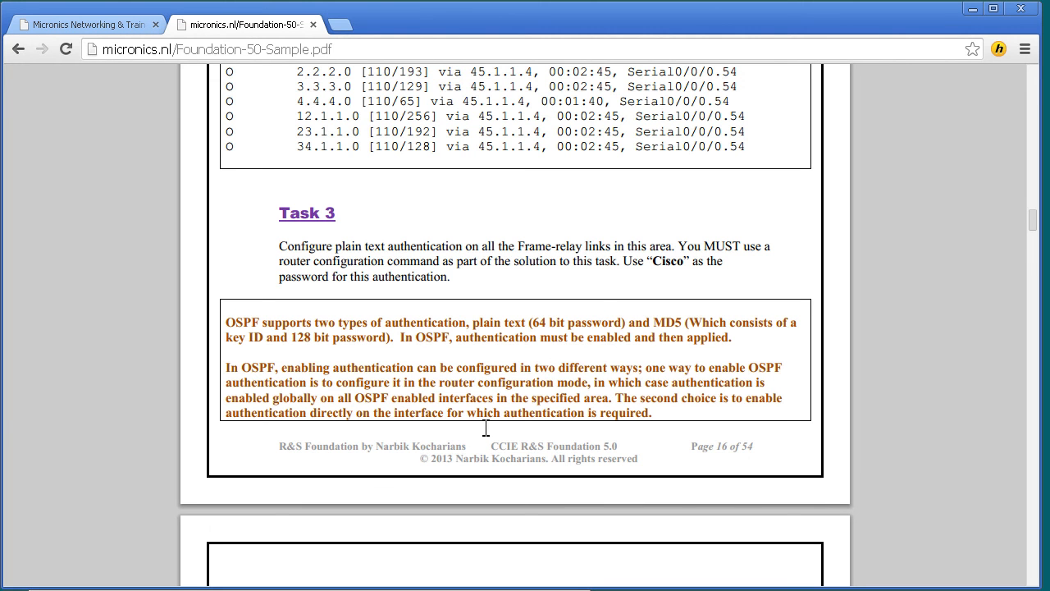
pyautogui.moveTo(570, 367)
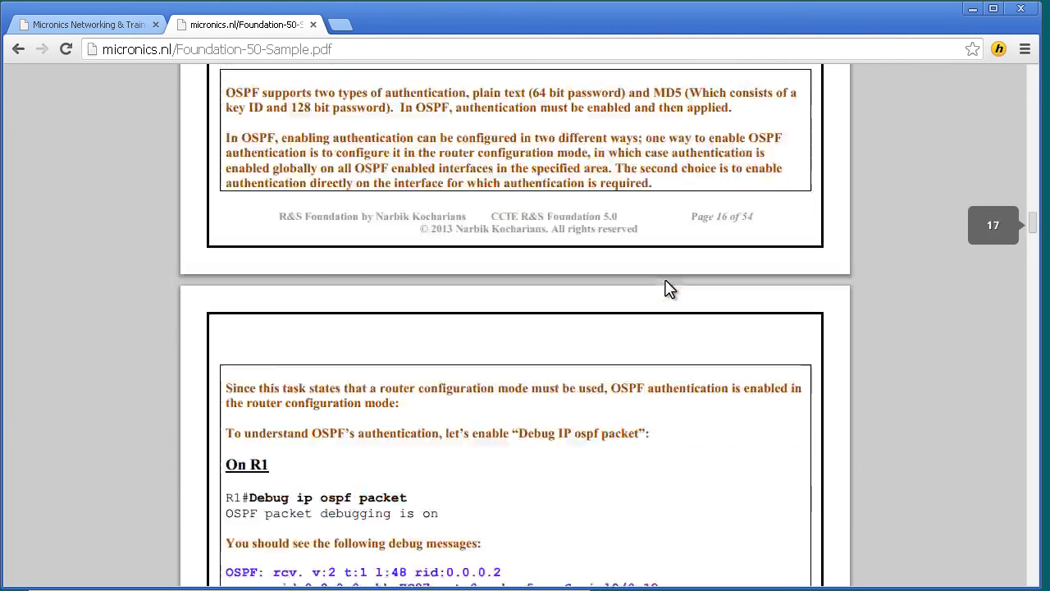
pyautogui.scroll(-3)
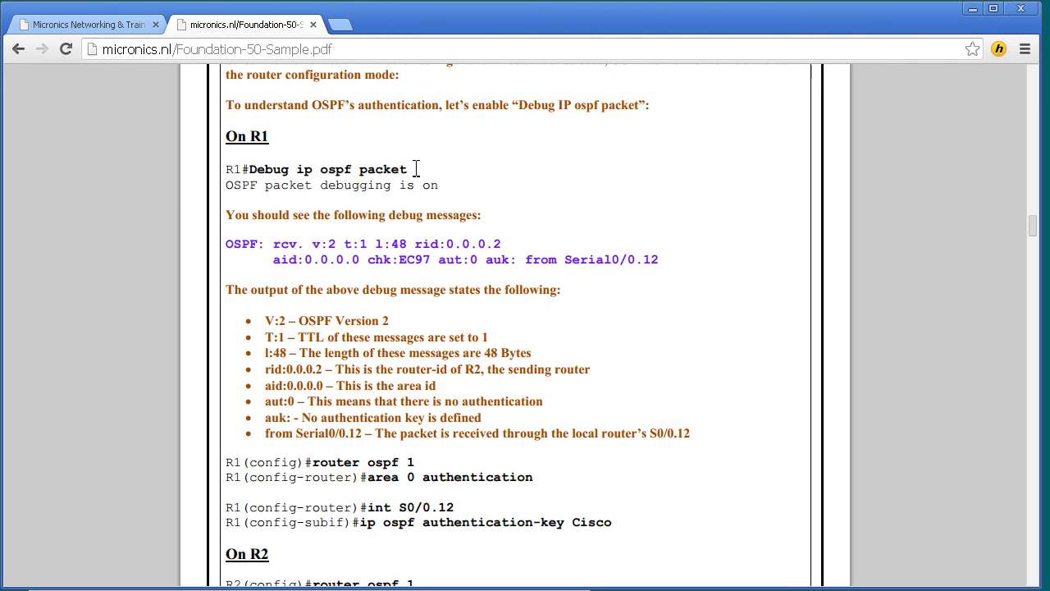
pyautogui.moveTo(479, 180)
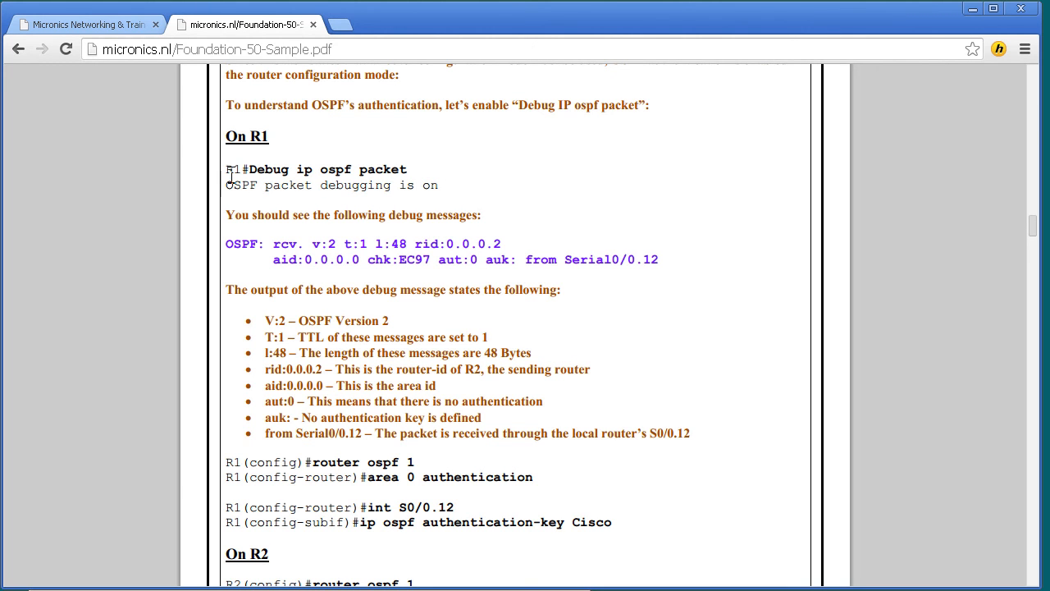
pyautogui.moveTo(493, 241)
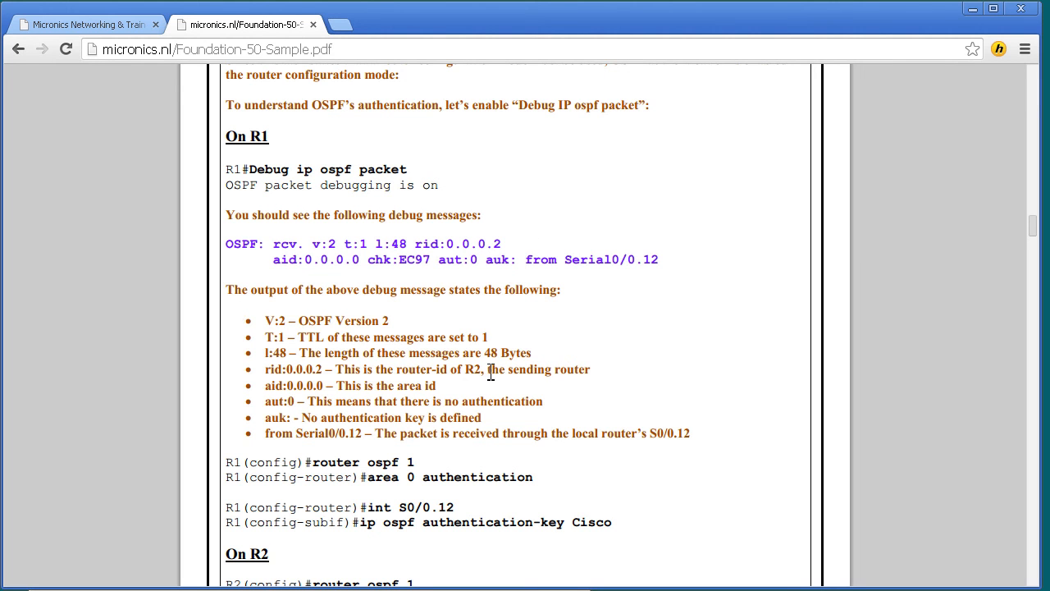
pyautogui.moveTo(643, 355)
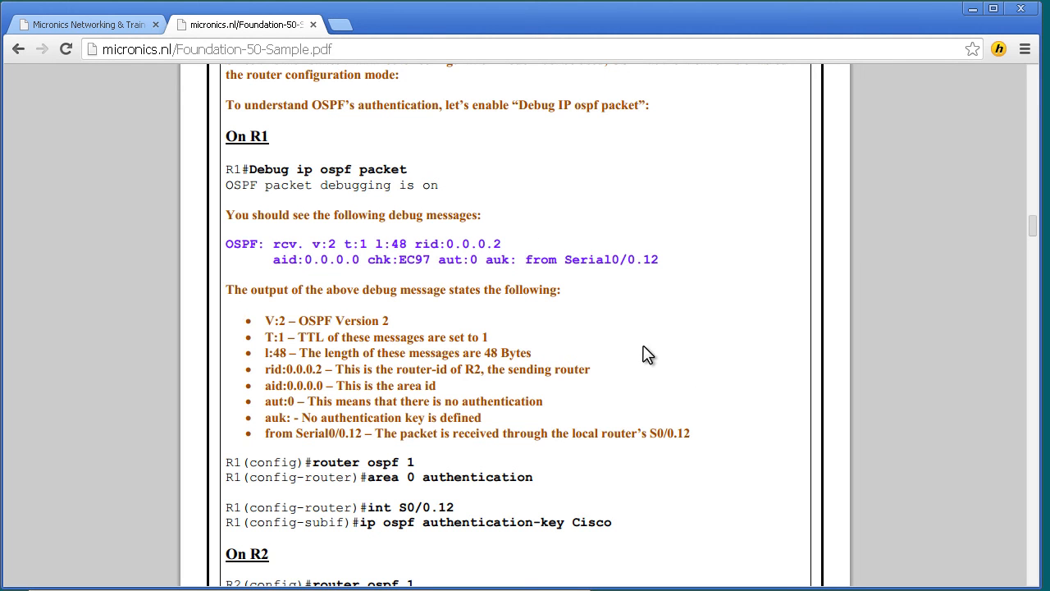
# Scroll through R2–R5 authentication commands and verifications, then back up slightly.
pyautogui.scroll(-3)
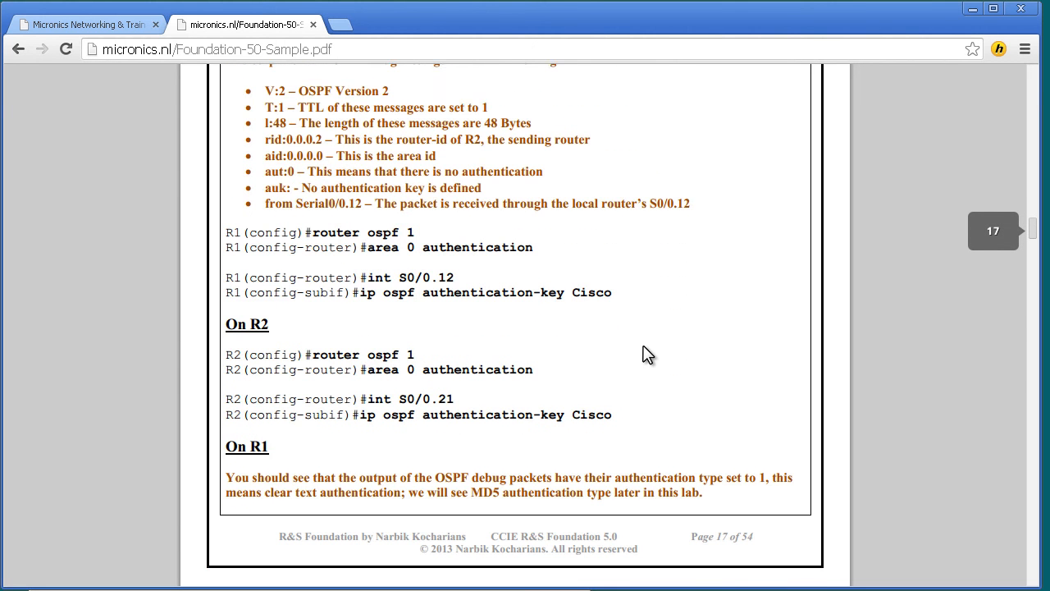
pyautogui.scroll(-3)
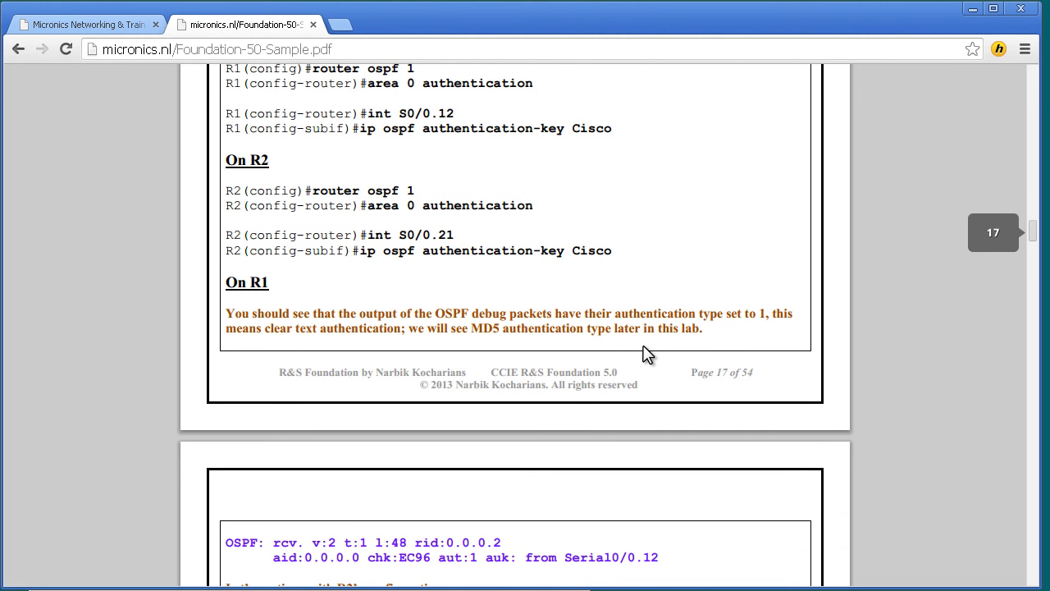
pyautogui.scroll(-3)
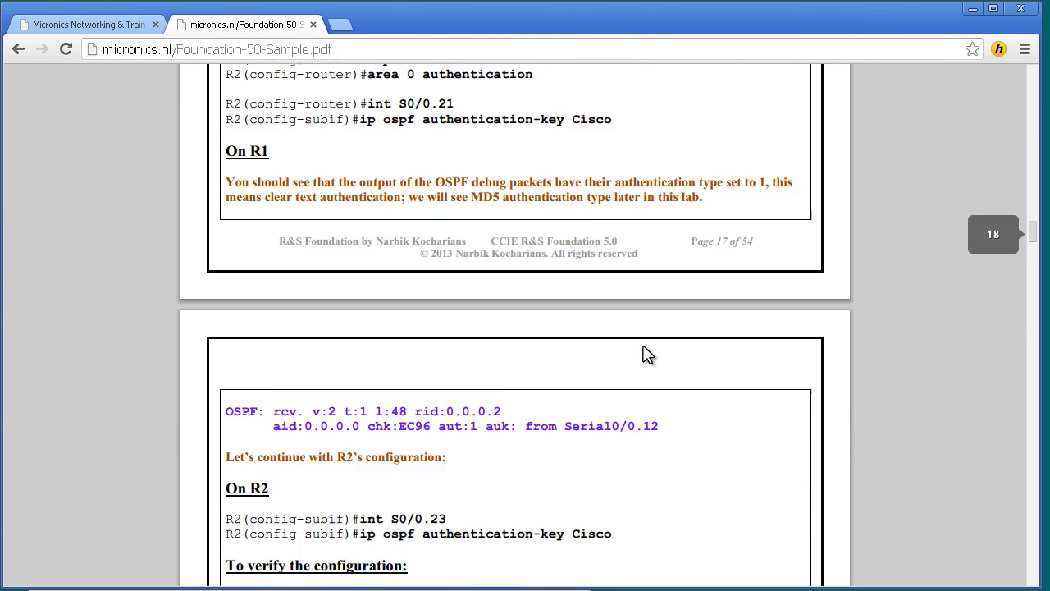
pyautogui.scroll(-3)
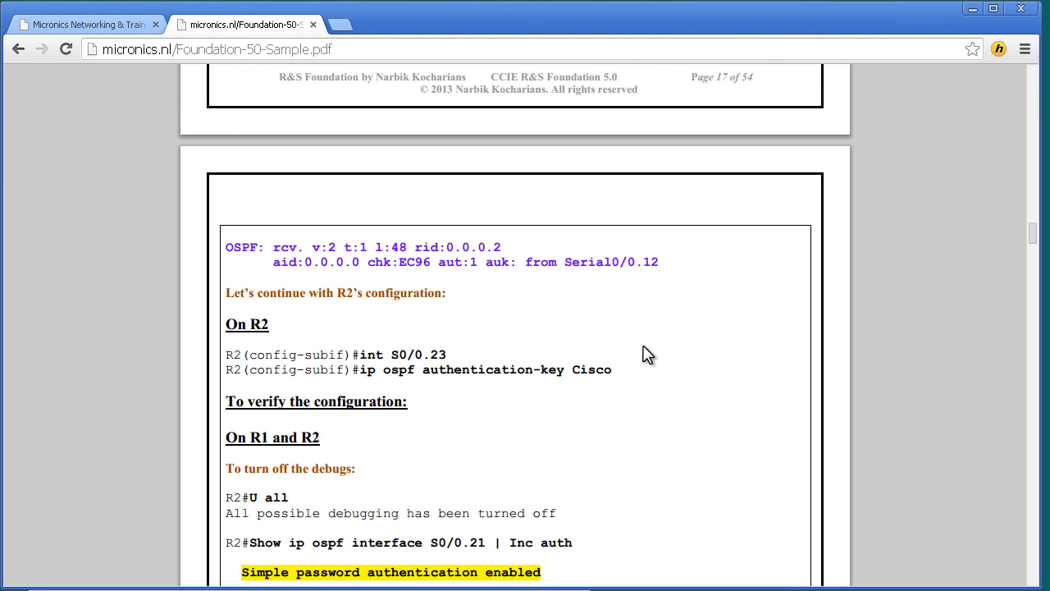
pyautogui.scroll(-3)
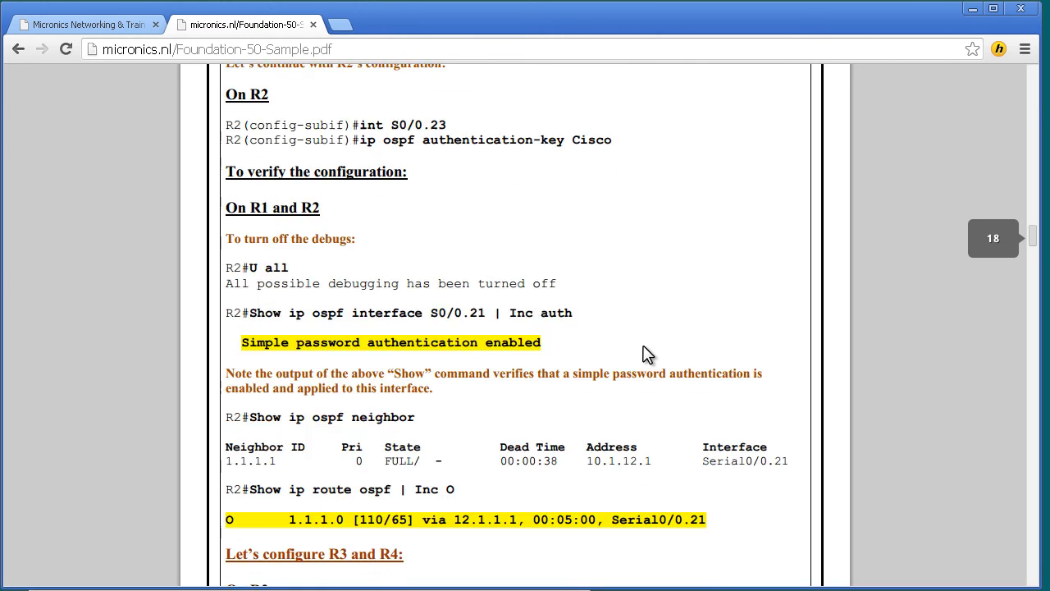
pyautogui.scroll(-3)
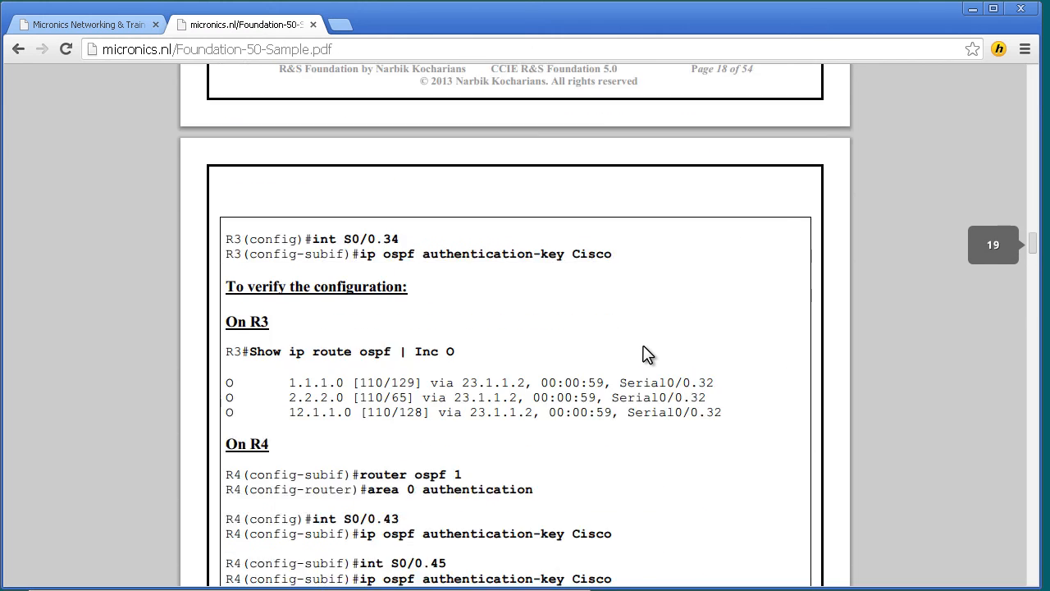
pyautogui.scroll(-3)
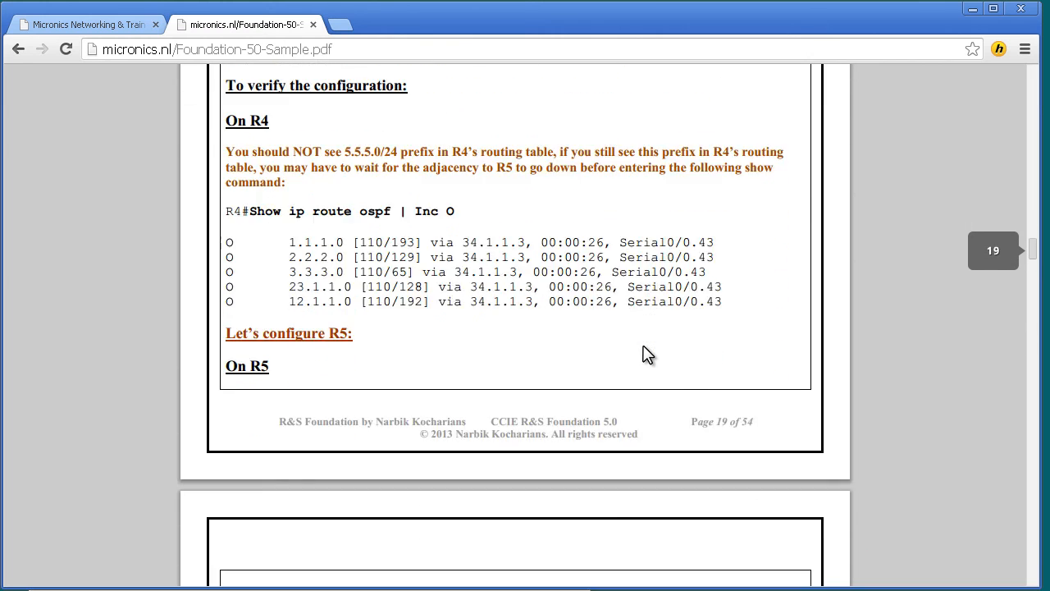
pyautogui.scroll(-3)
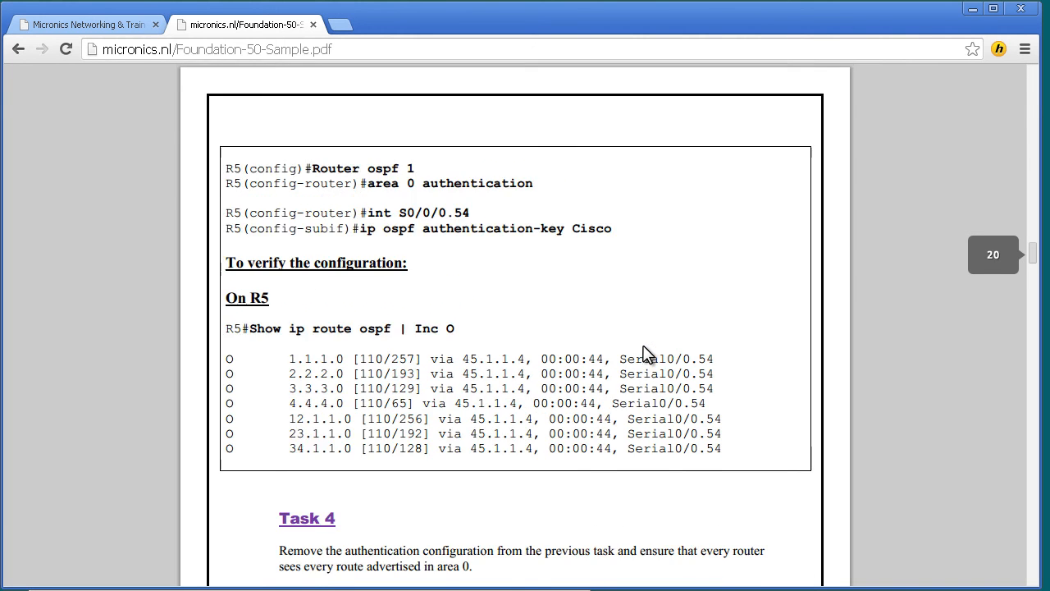
pyautogui.scroll(3)
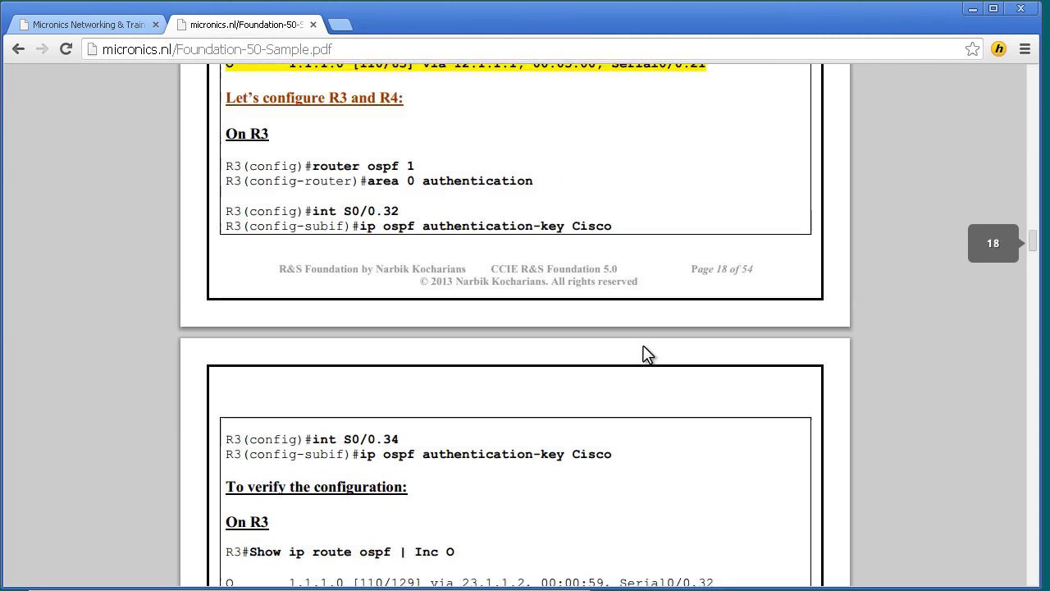
# Revisit R2's verification on page 18, then advance to the MD5 checks on page 23.
pyautogui.scroll(3)
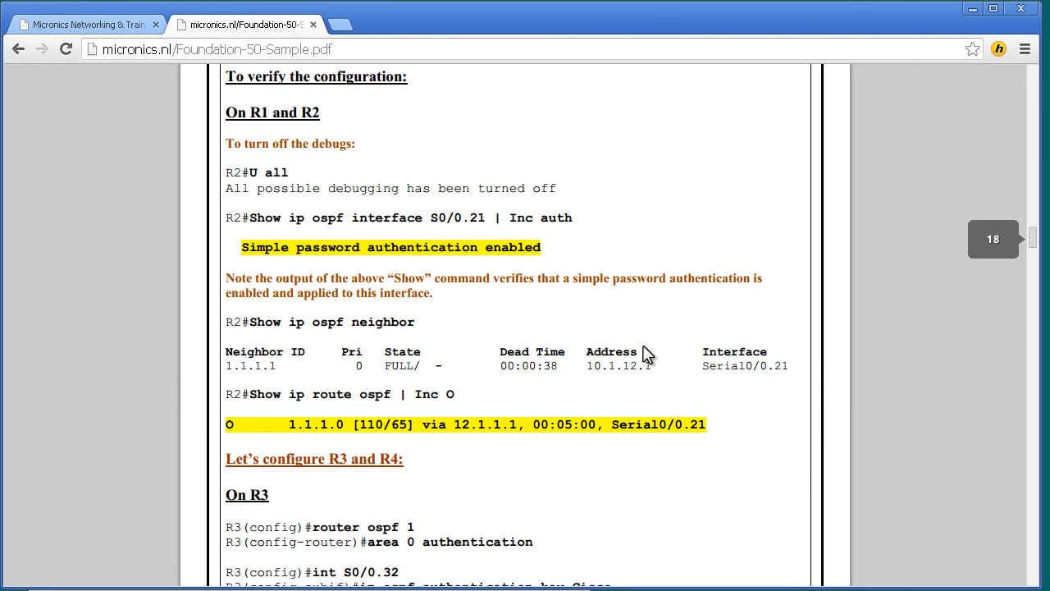
pyautogui.moveTo(161, 341)
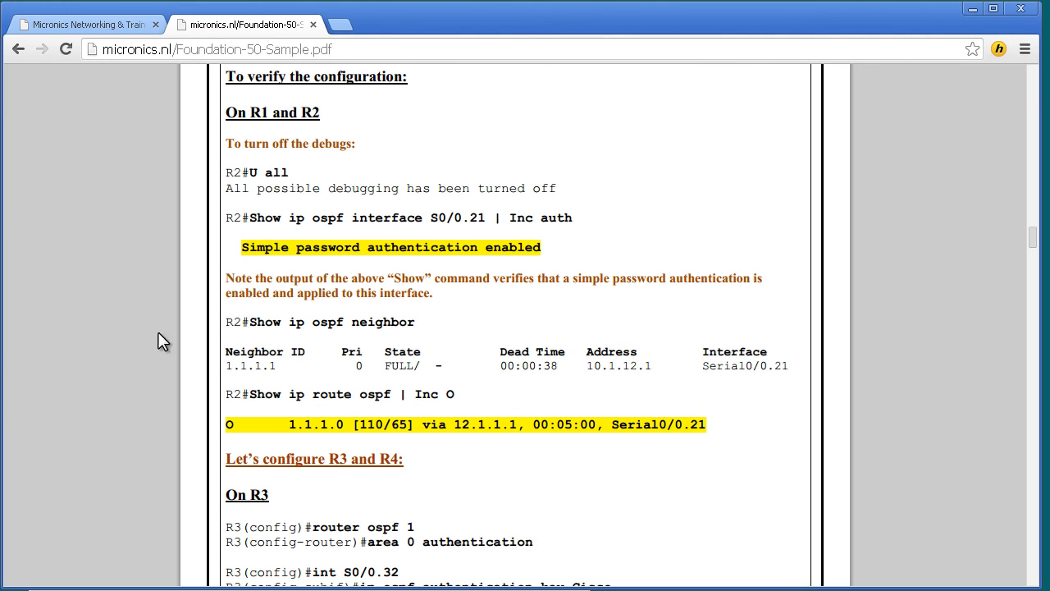
pyautogui.moveTo(599, 237)
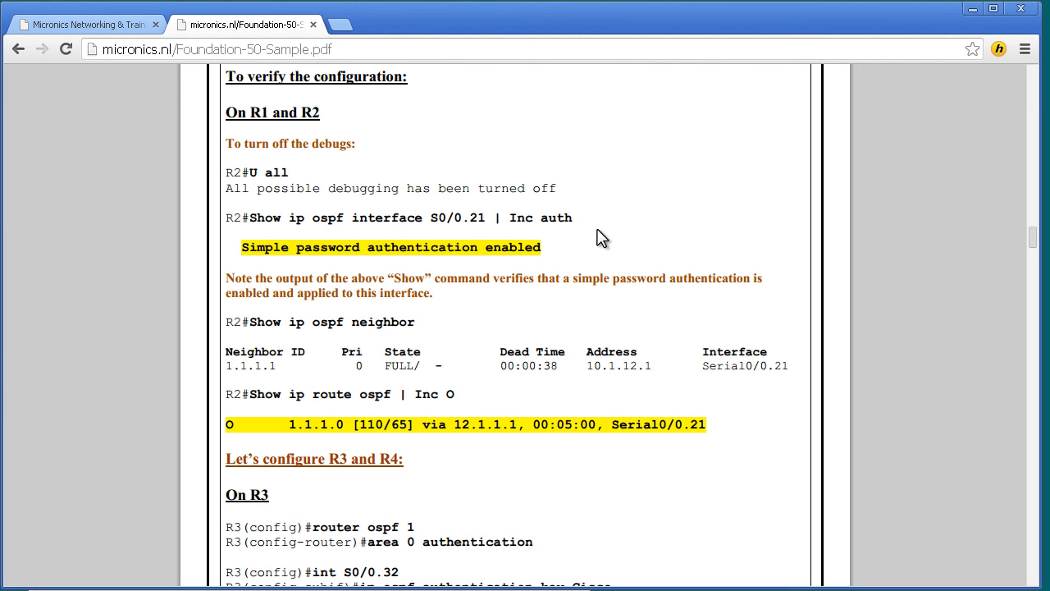
pyautogui.scroll(-3)
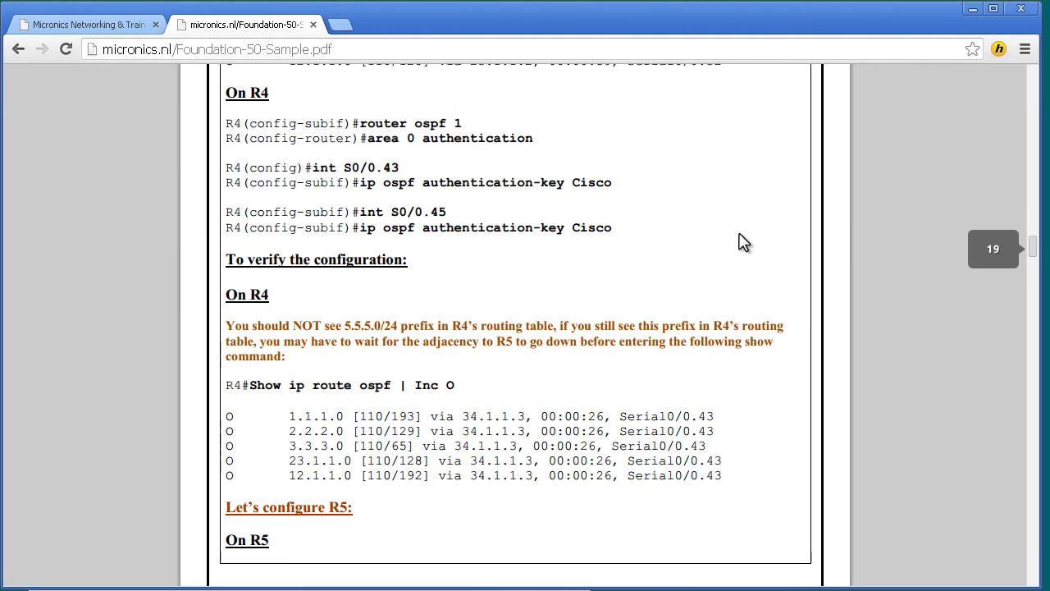
pyautogui.scroll(-3)
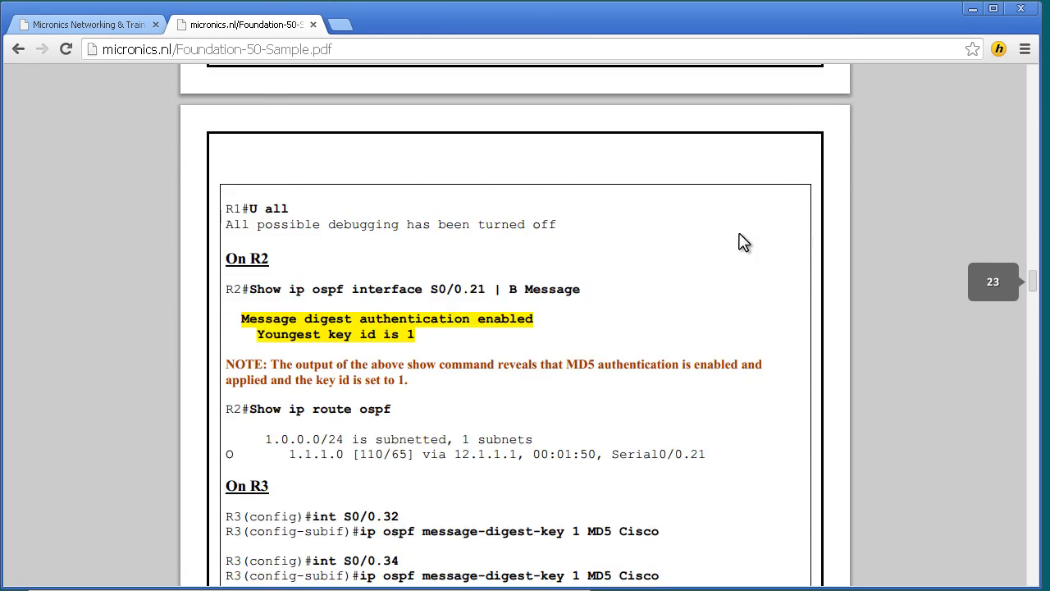
# Scroll ahead to page 42's IPv6 lab with the R1–R2 diagram and Tasks 1–2.
pyautogui.scroll(-3)
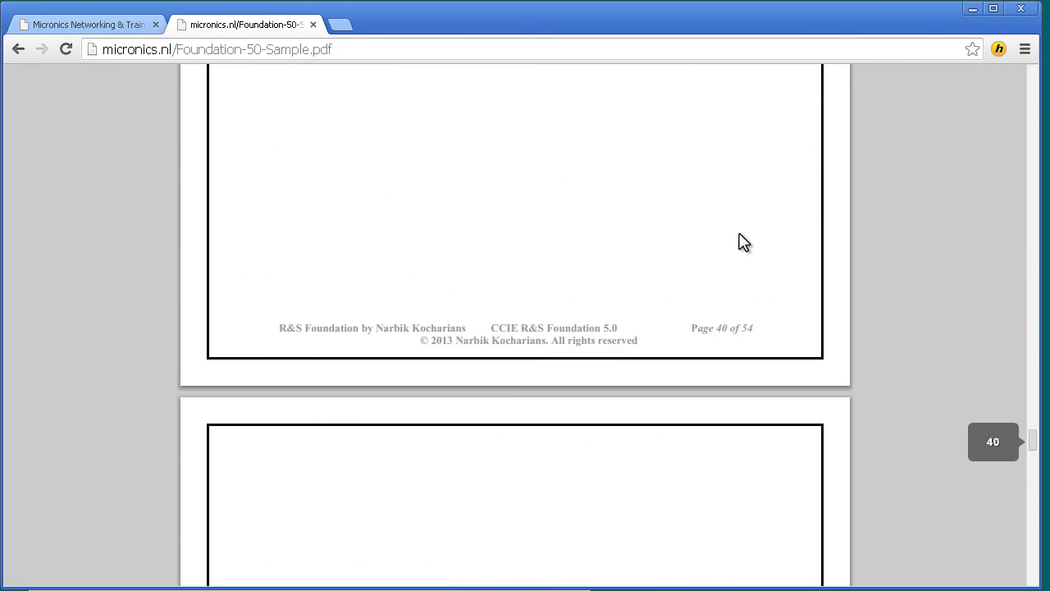
pyautogui.scroll(-3)
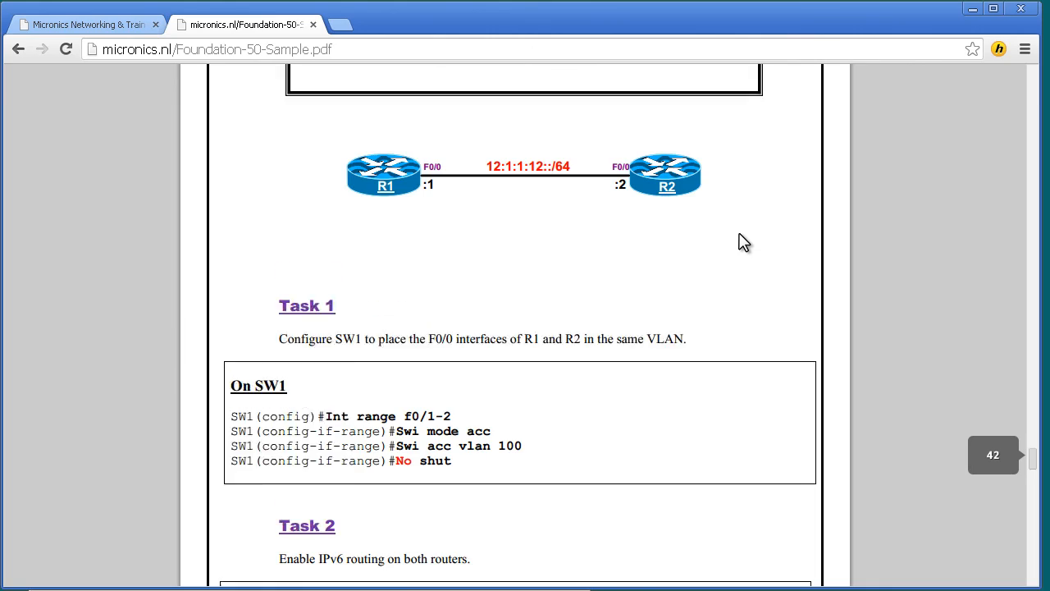